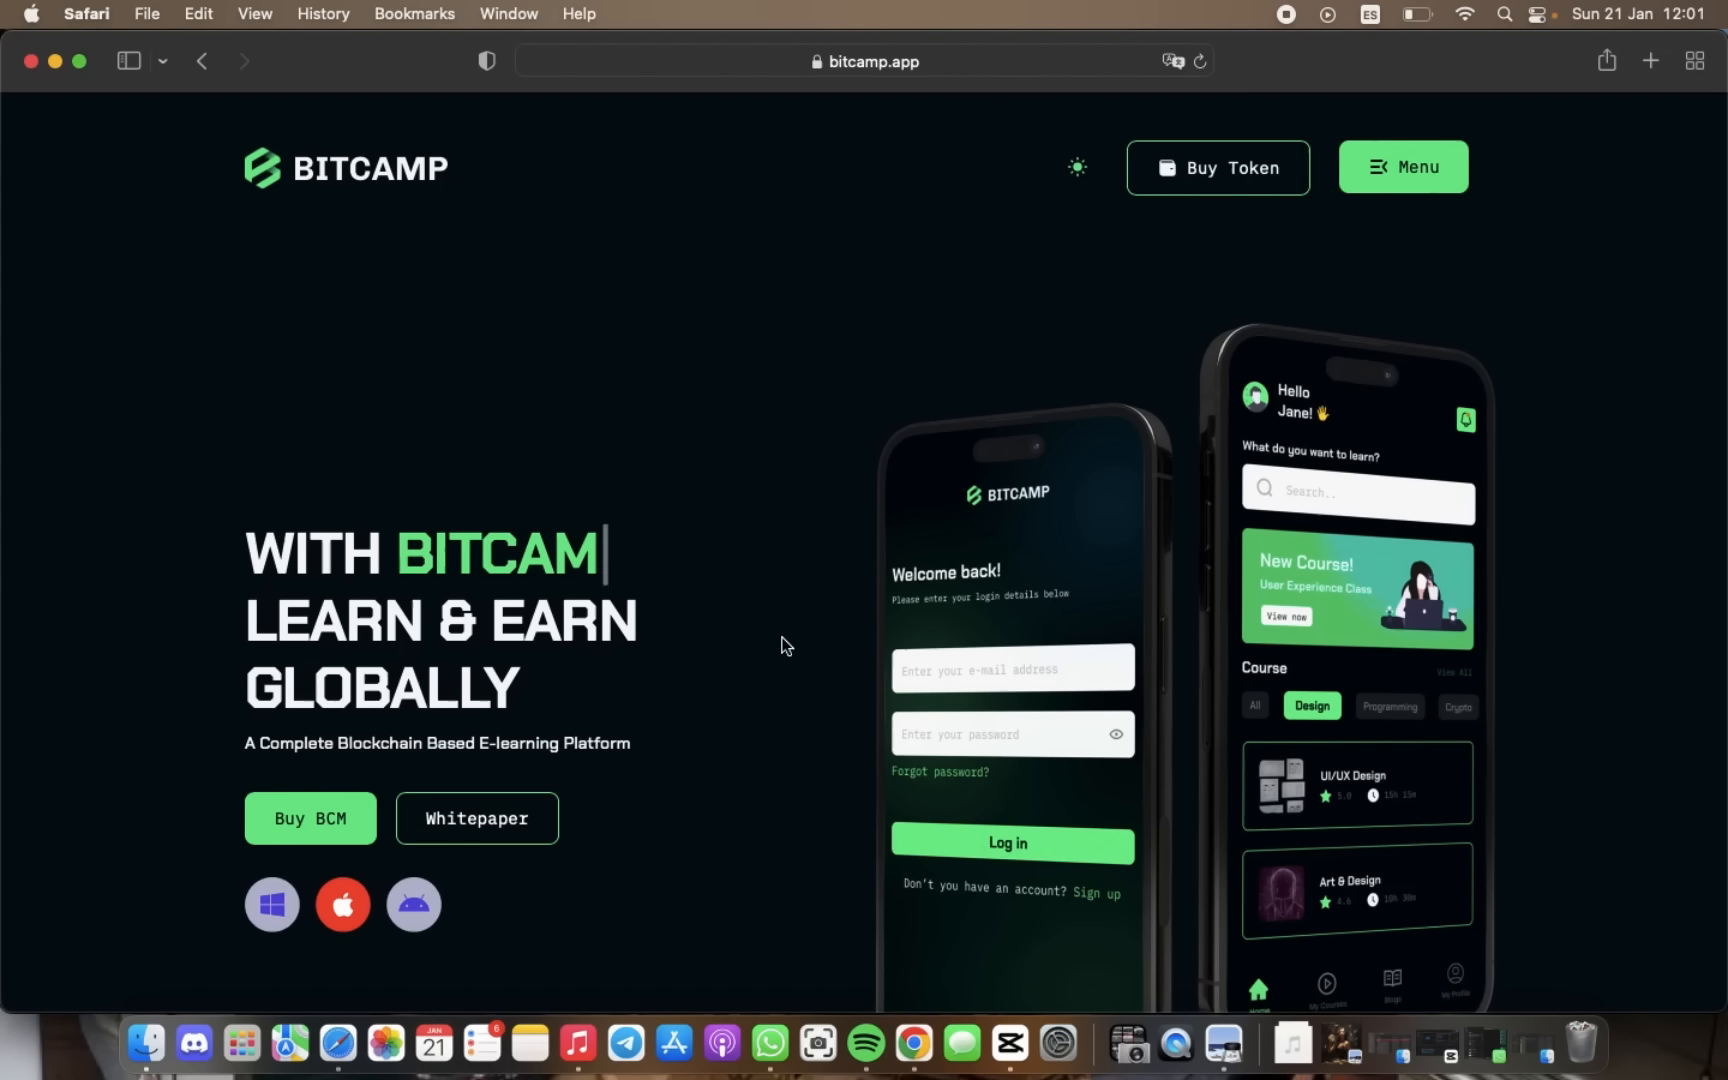
Scroll bitcamp.app past About Us and the course carousel to Roadmap Phases 1–4.
text(P)
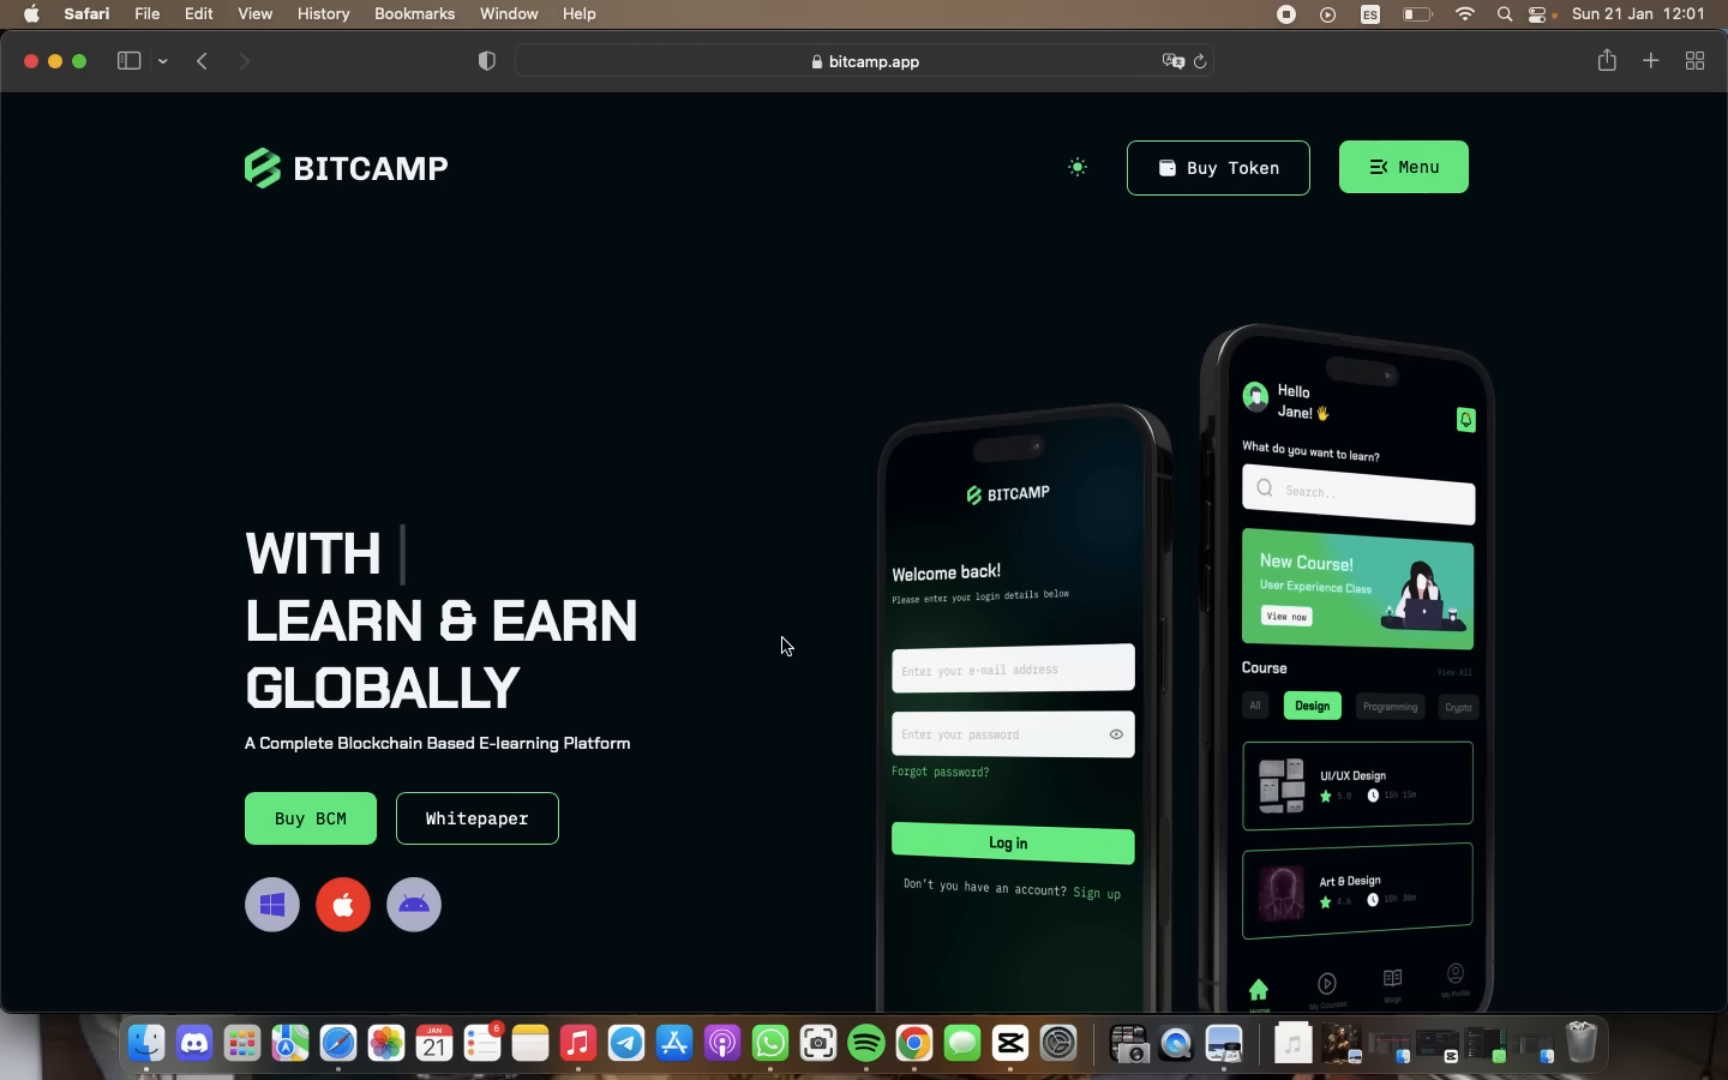
text(BI)
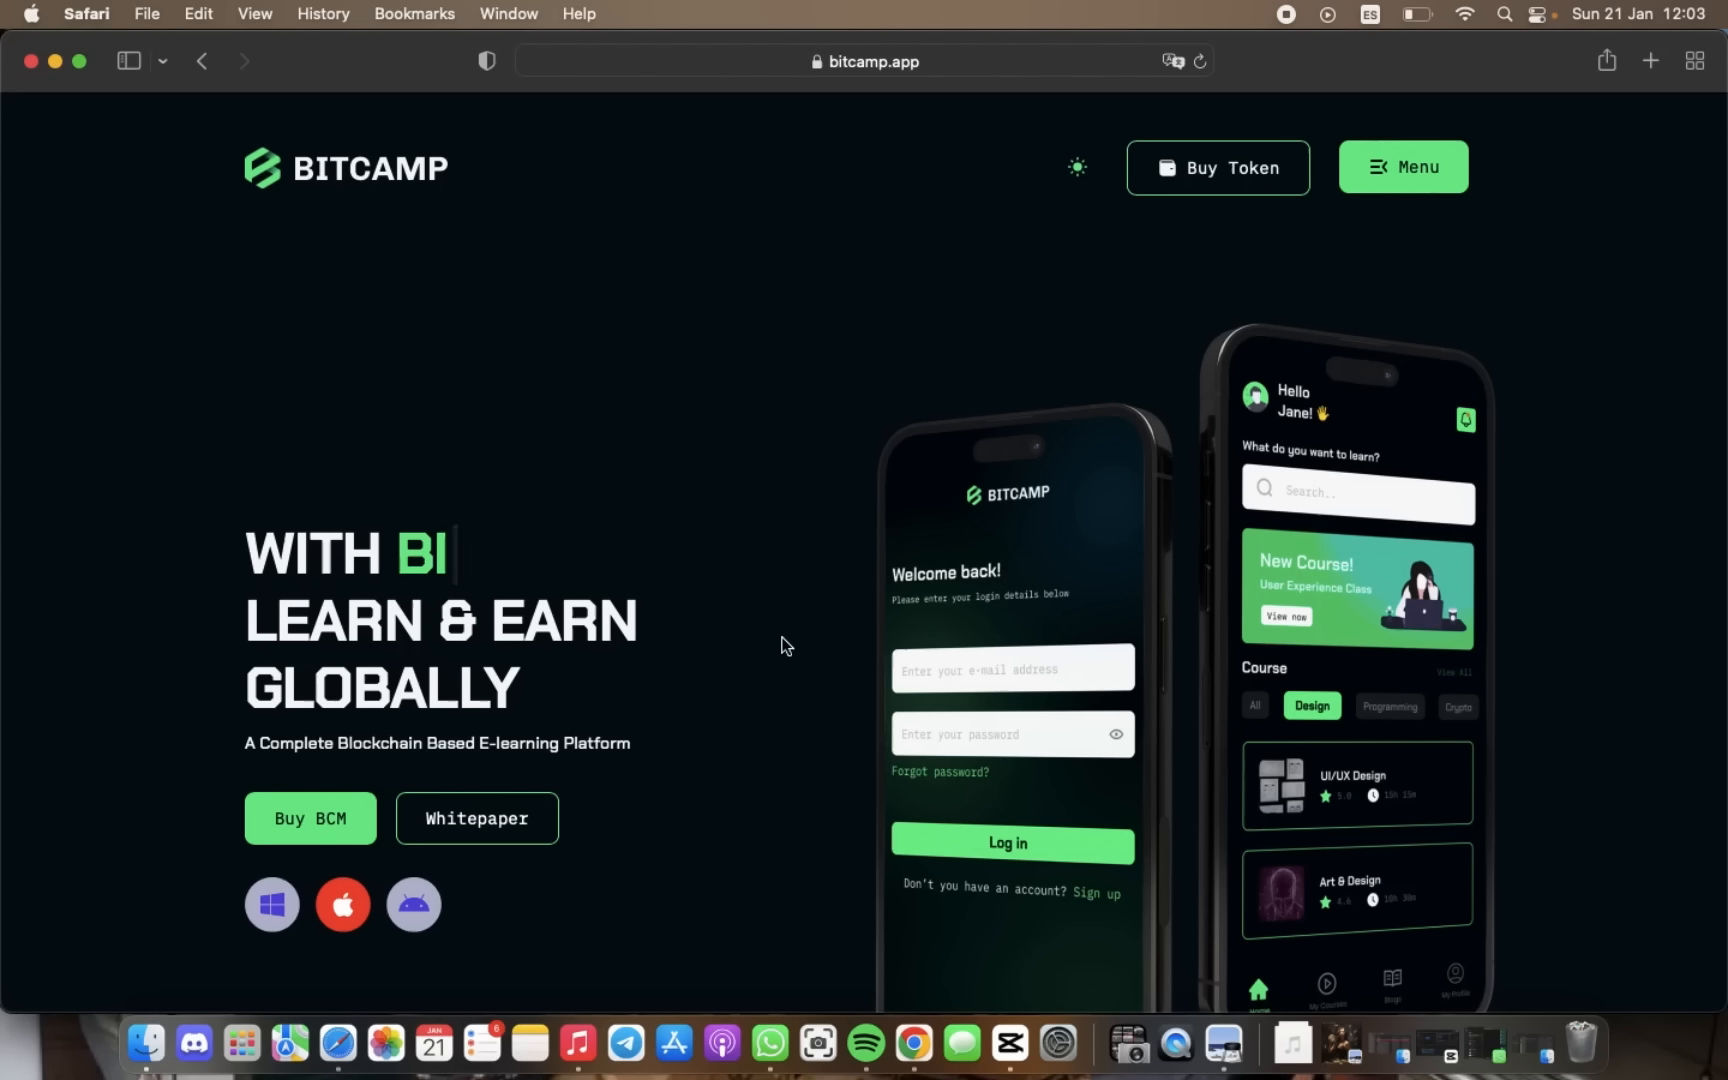
scroll(down, 3)
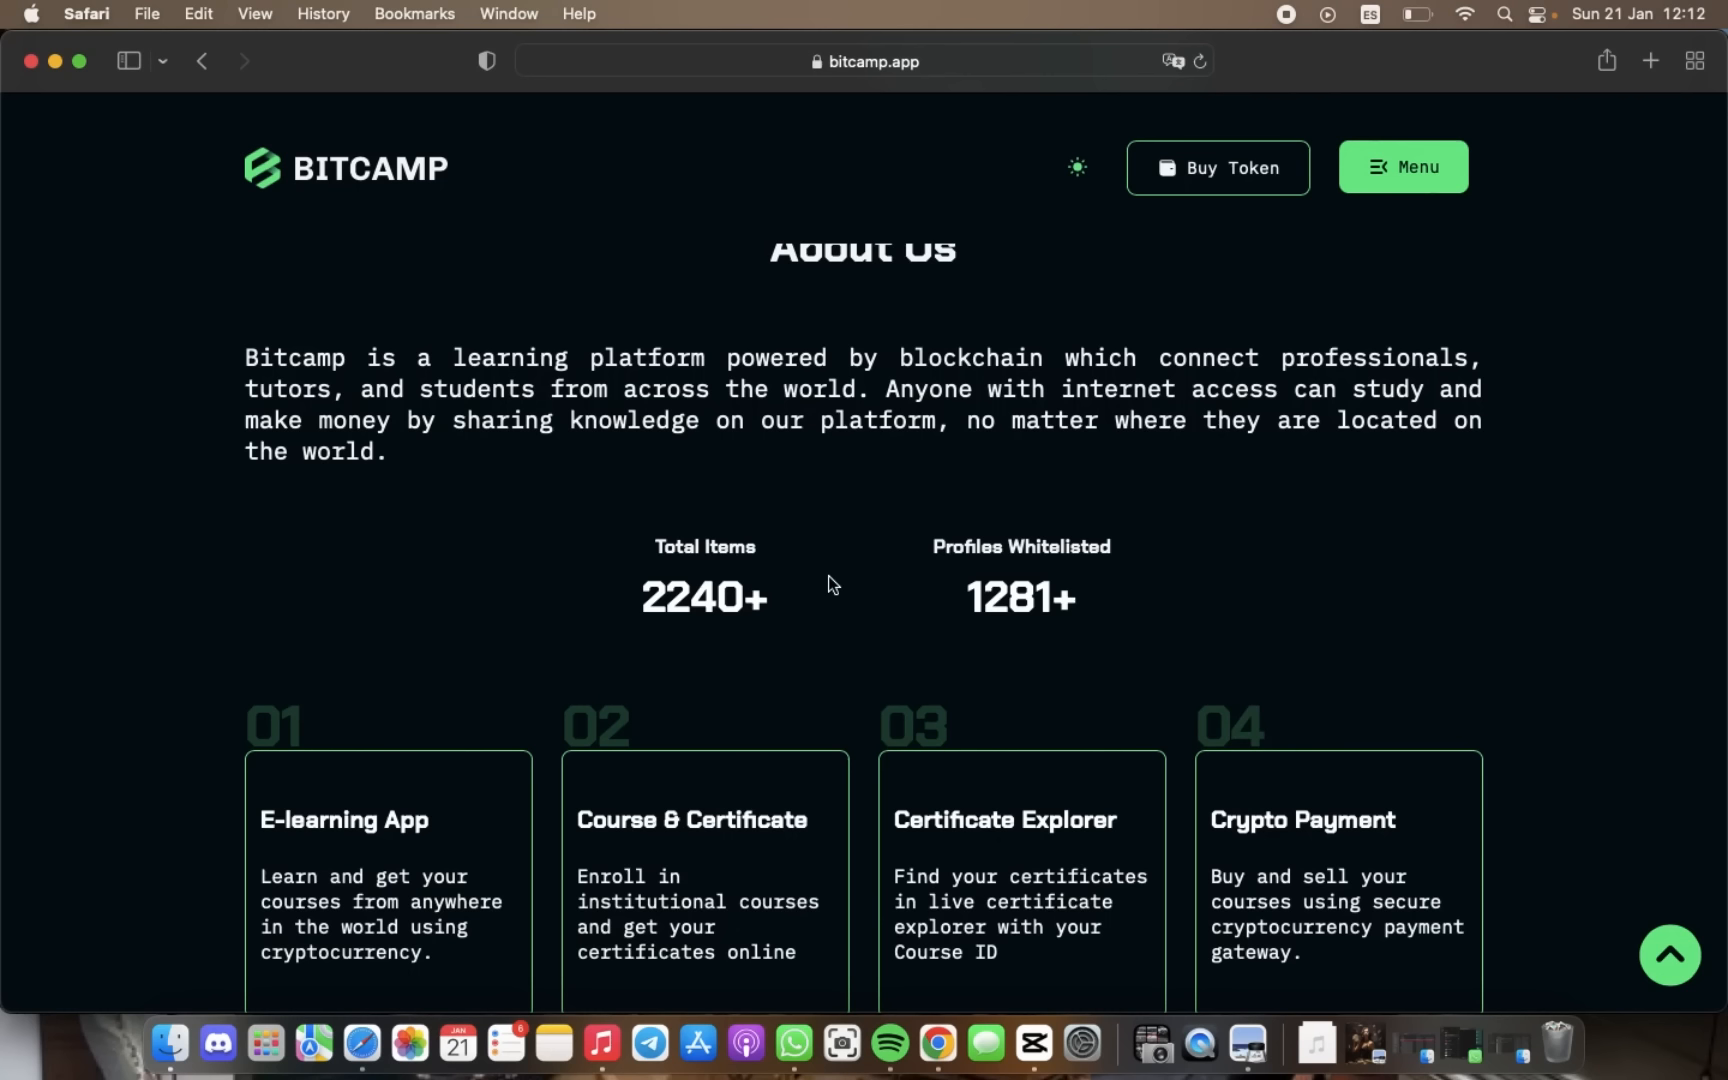
scroll(down, 3)
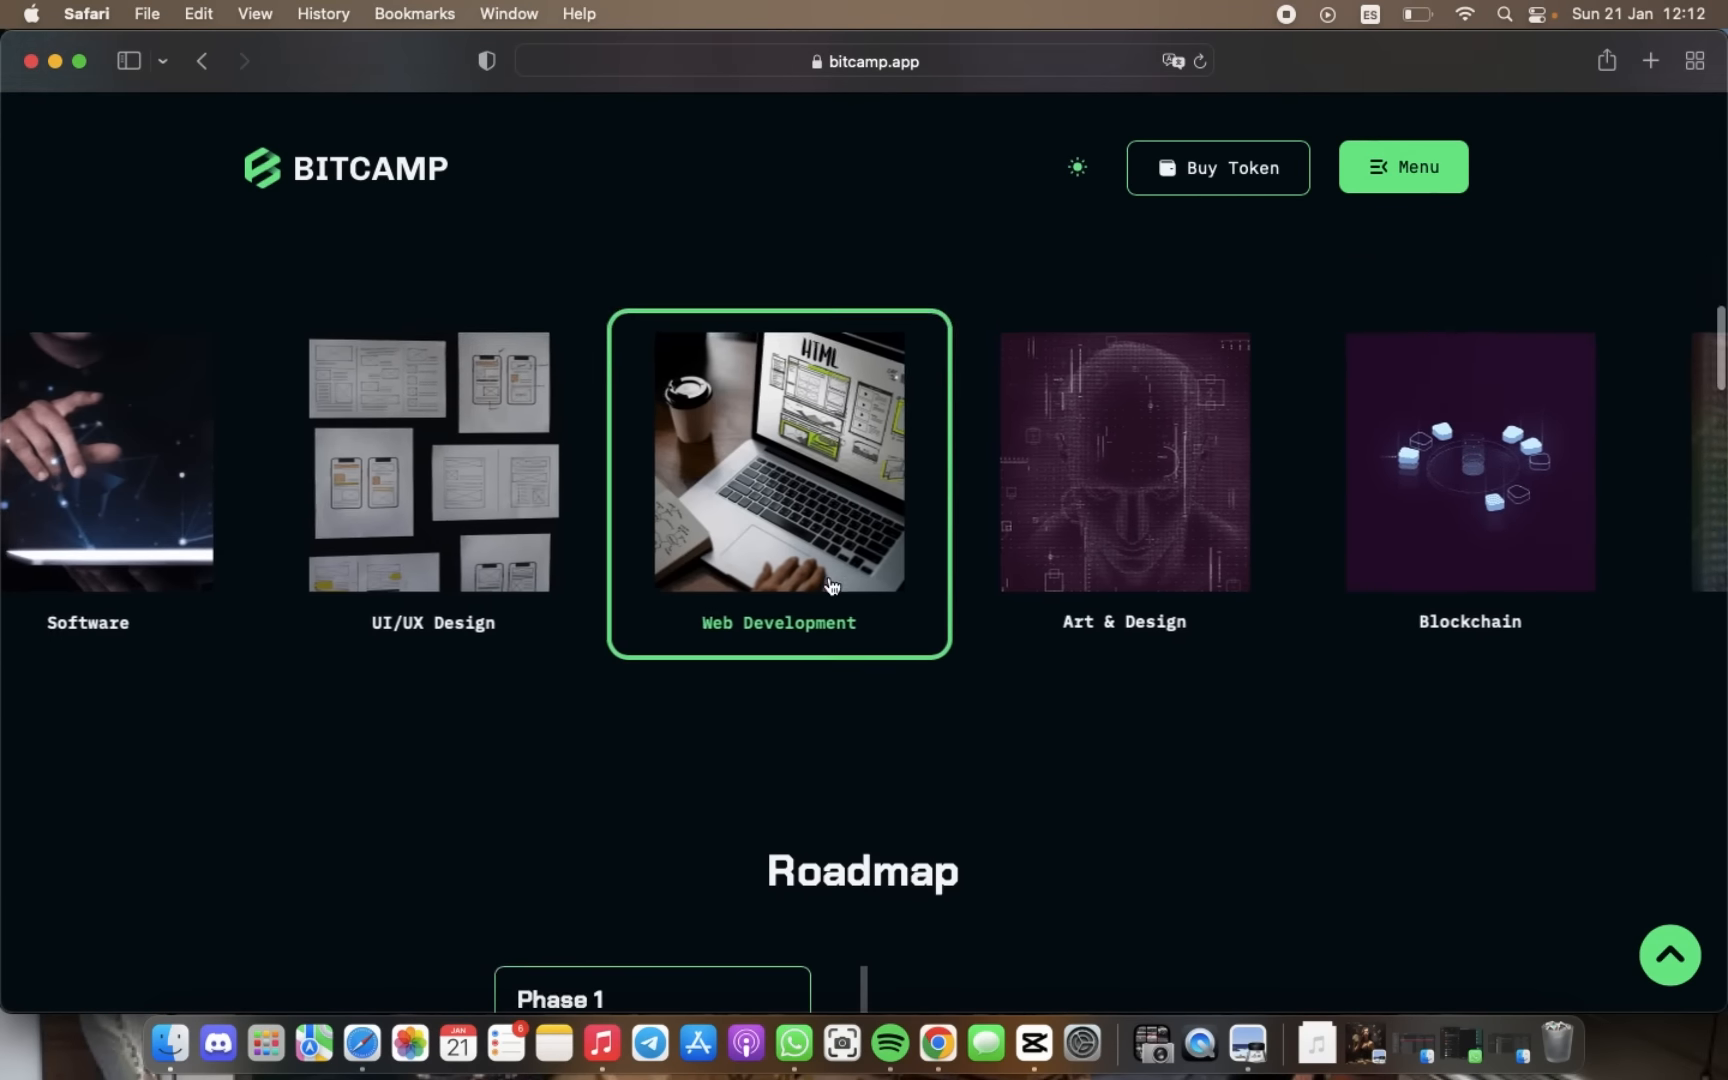
scroll(down, 3)
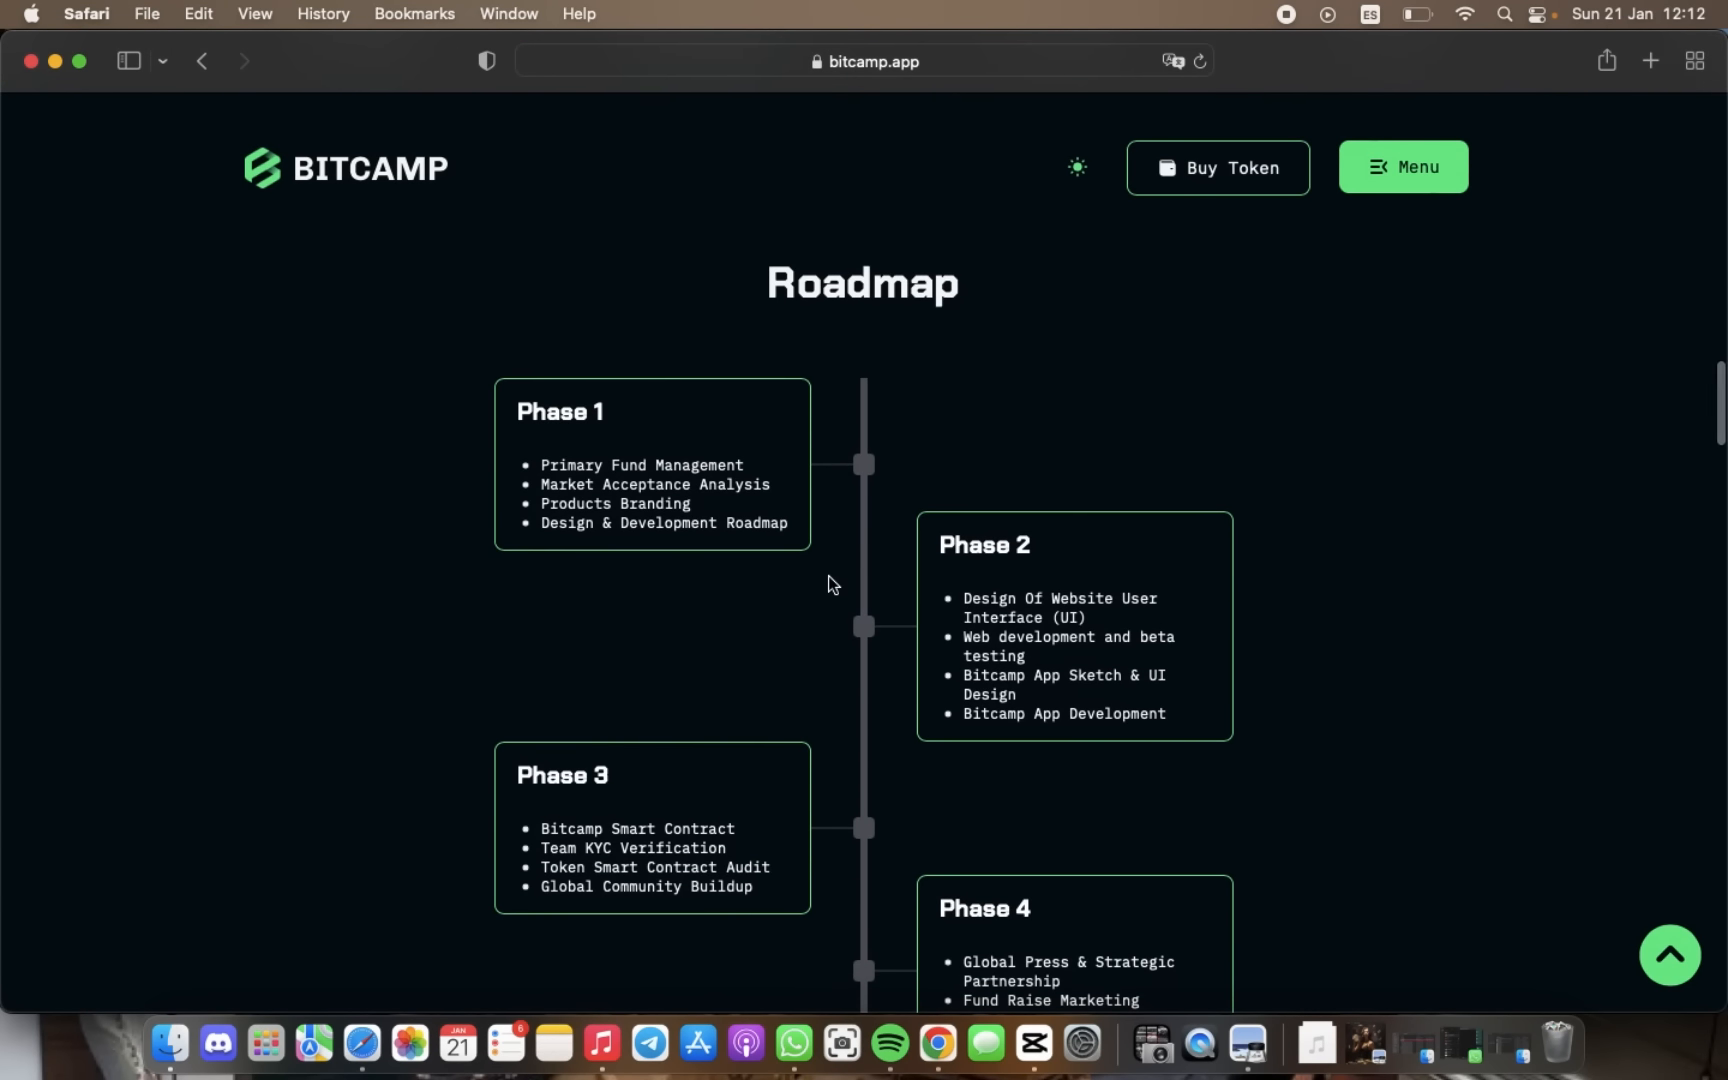
Scroll through Roadmap Phases 5–6 to the How BITCAMP Works steps and Tokenomics heading.
scroll(down, 3)
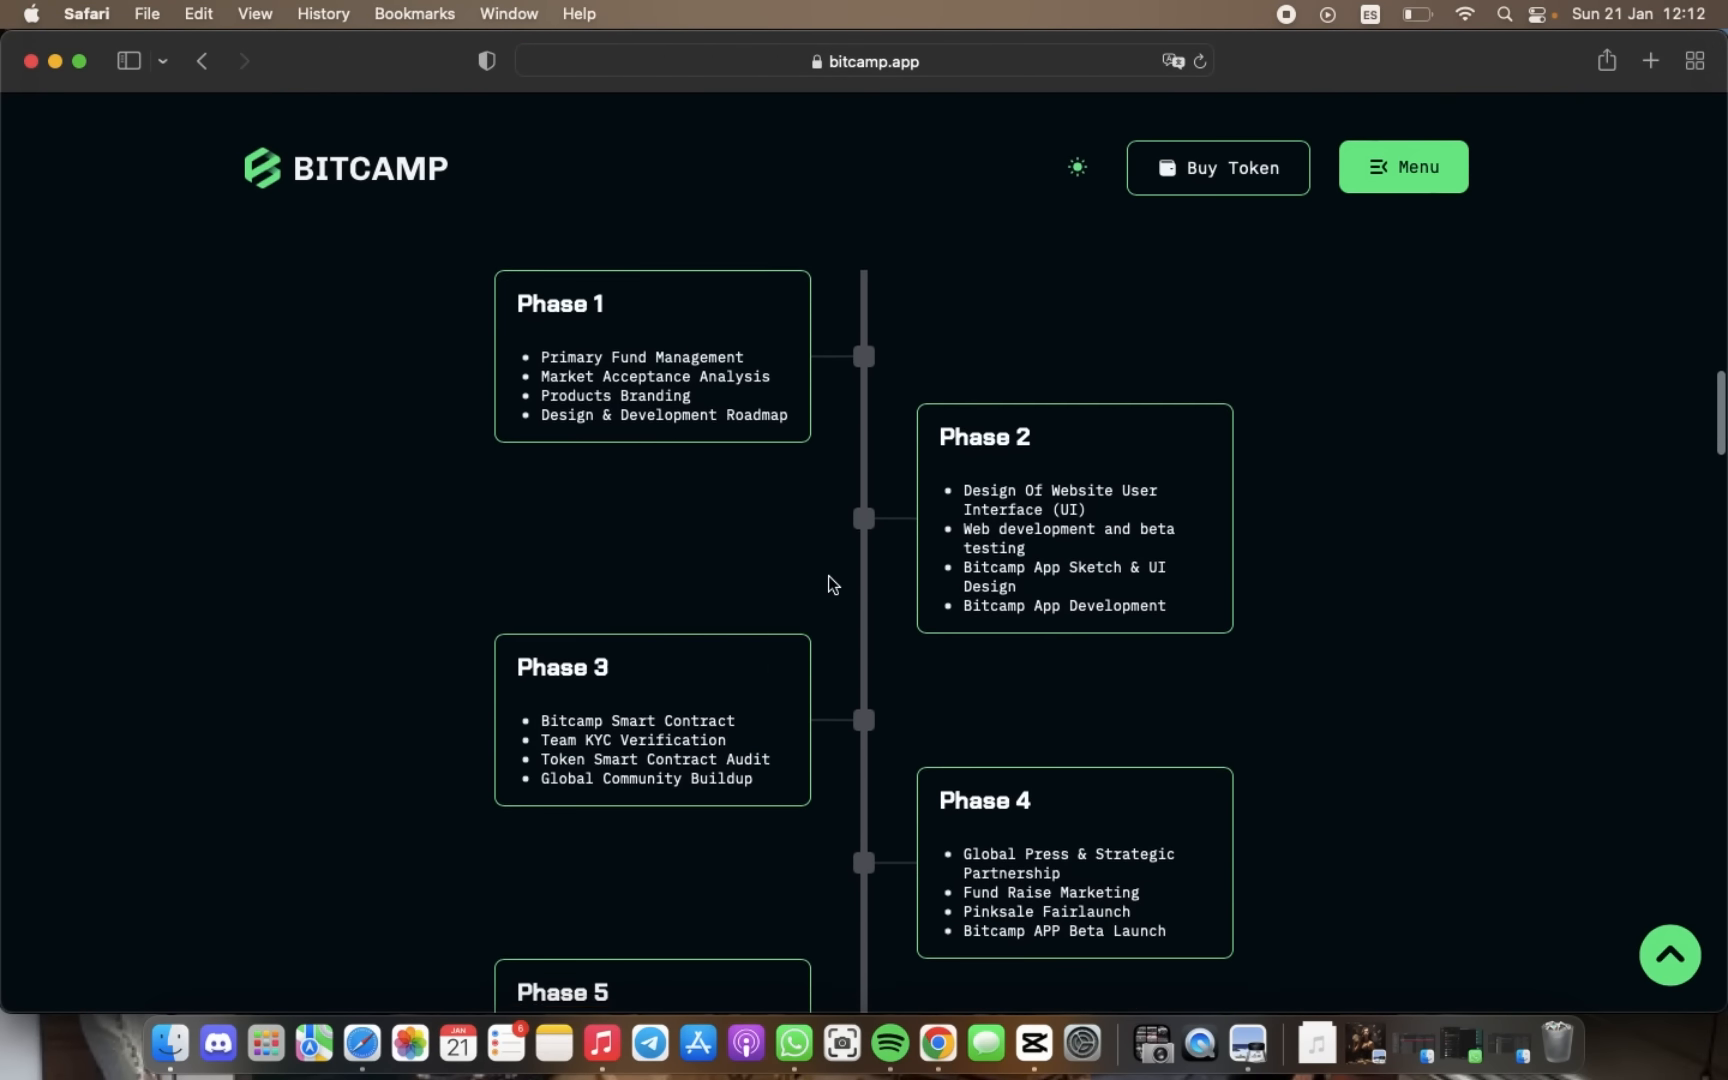
scroll(down, 3)
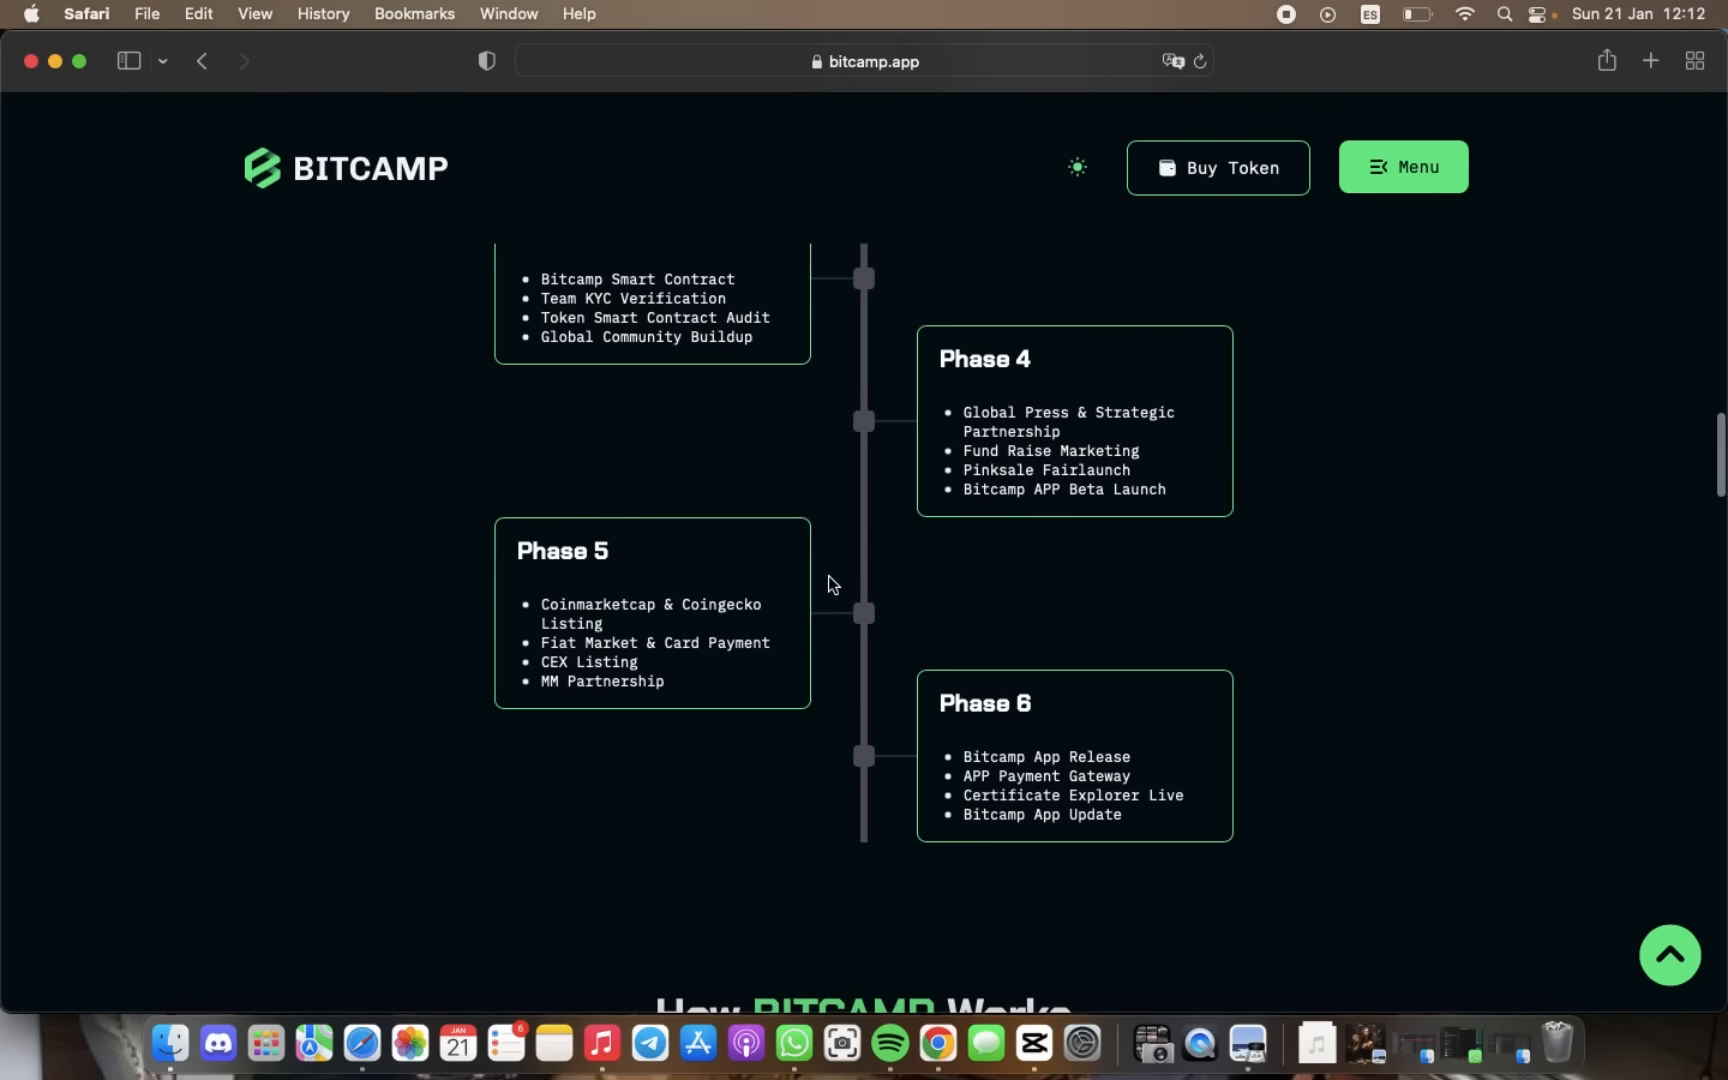
scroll(up, 3)
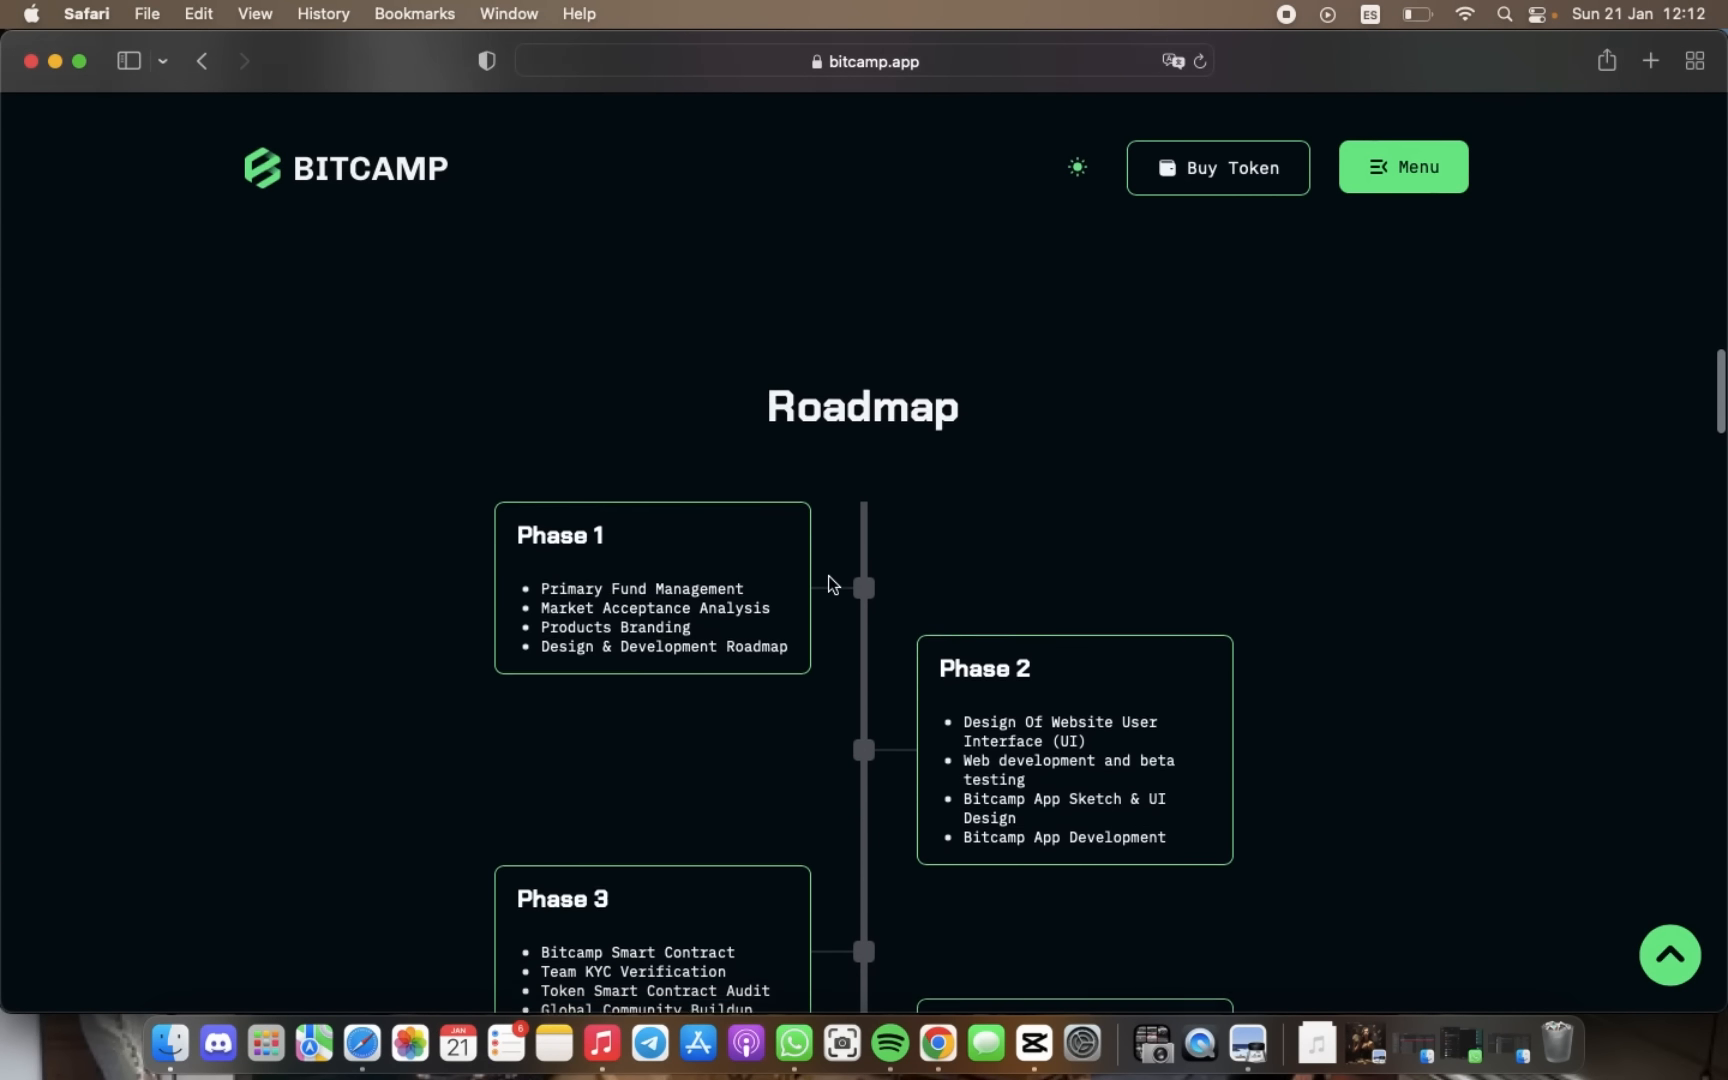
scroll(down, 3)
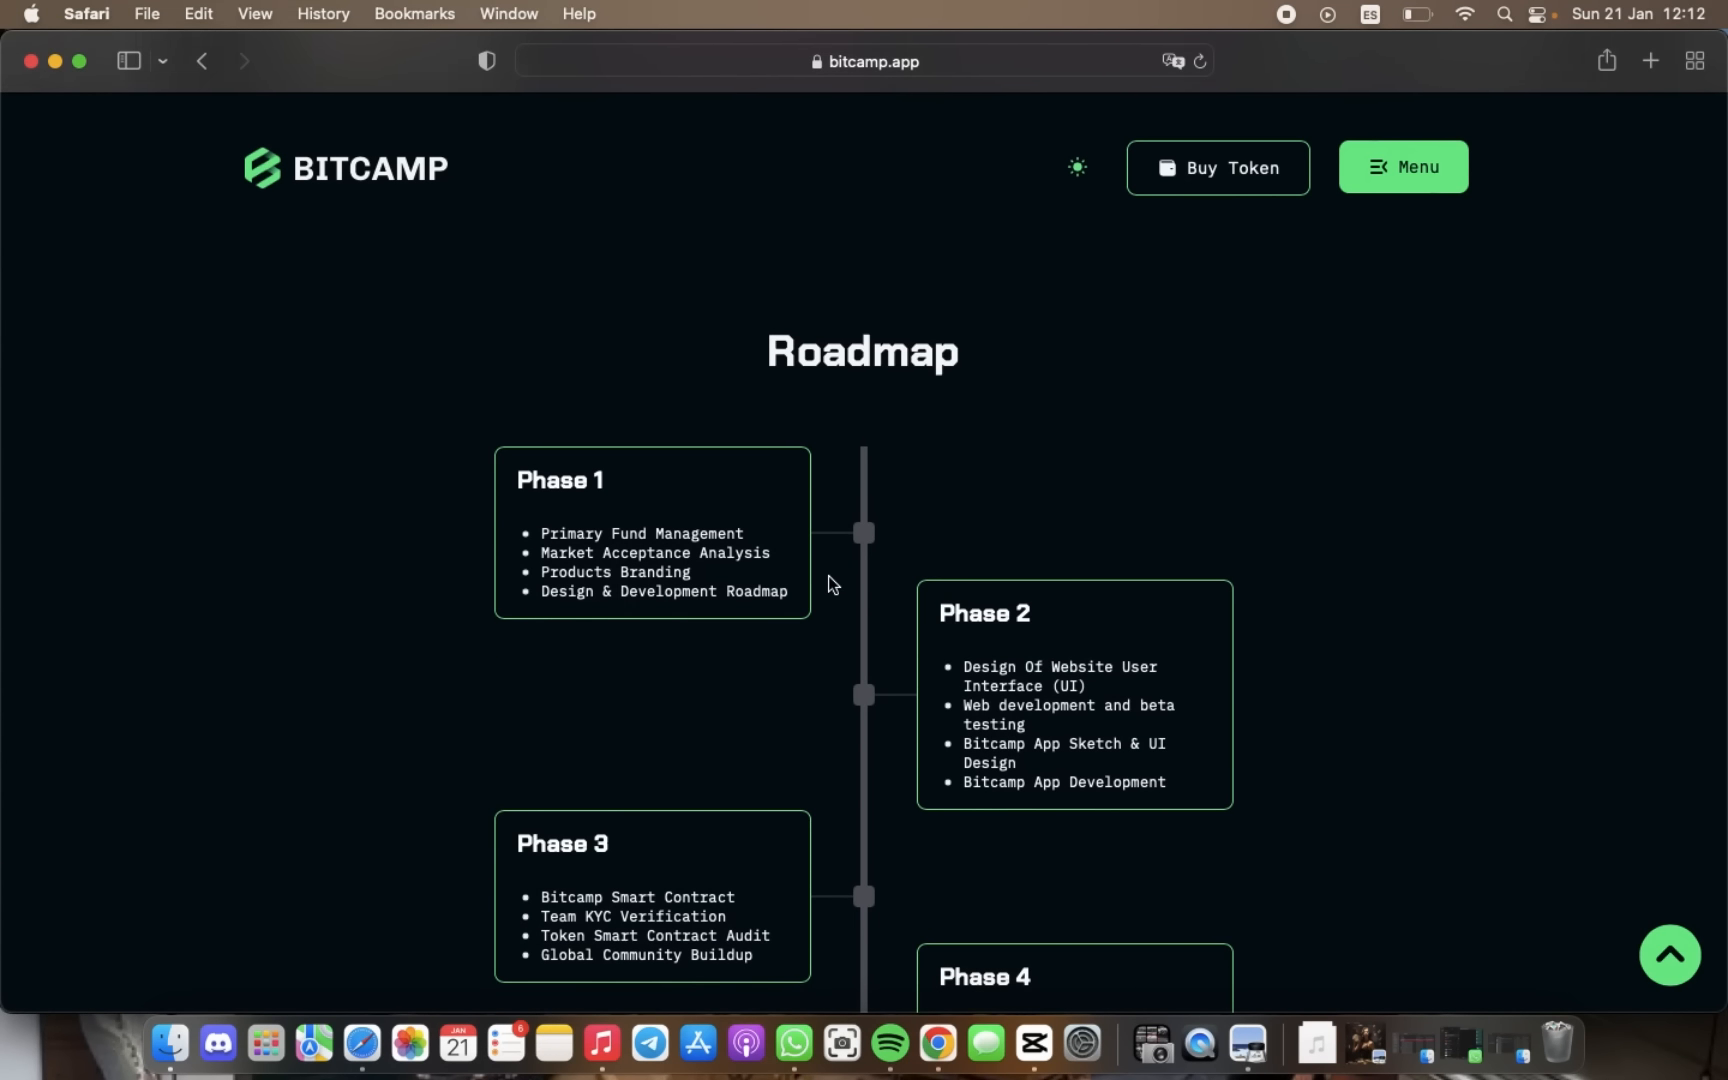
scroll(down, 3)
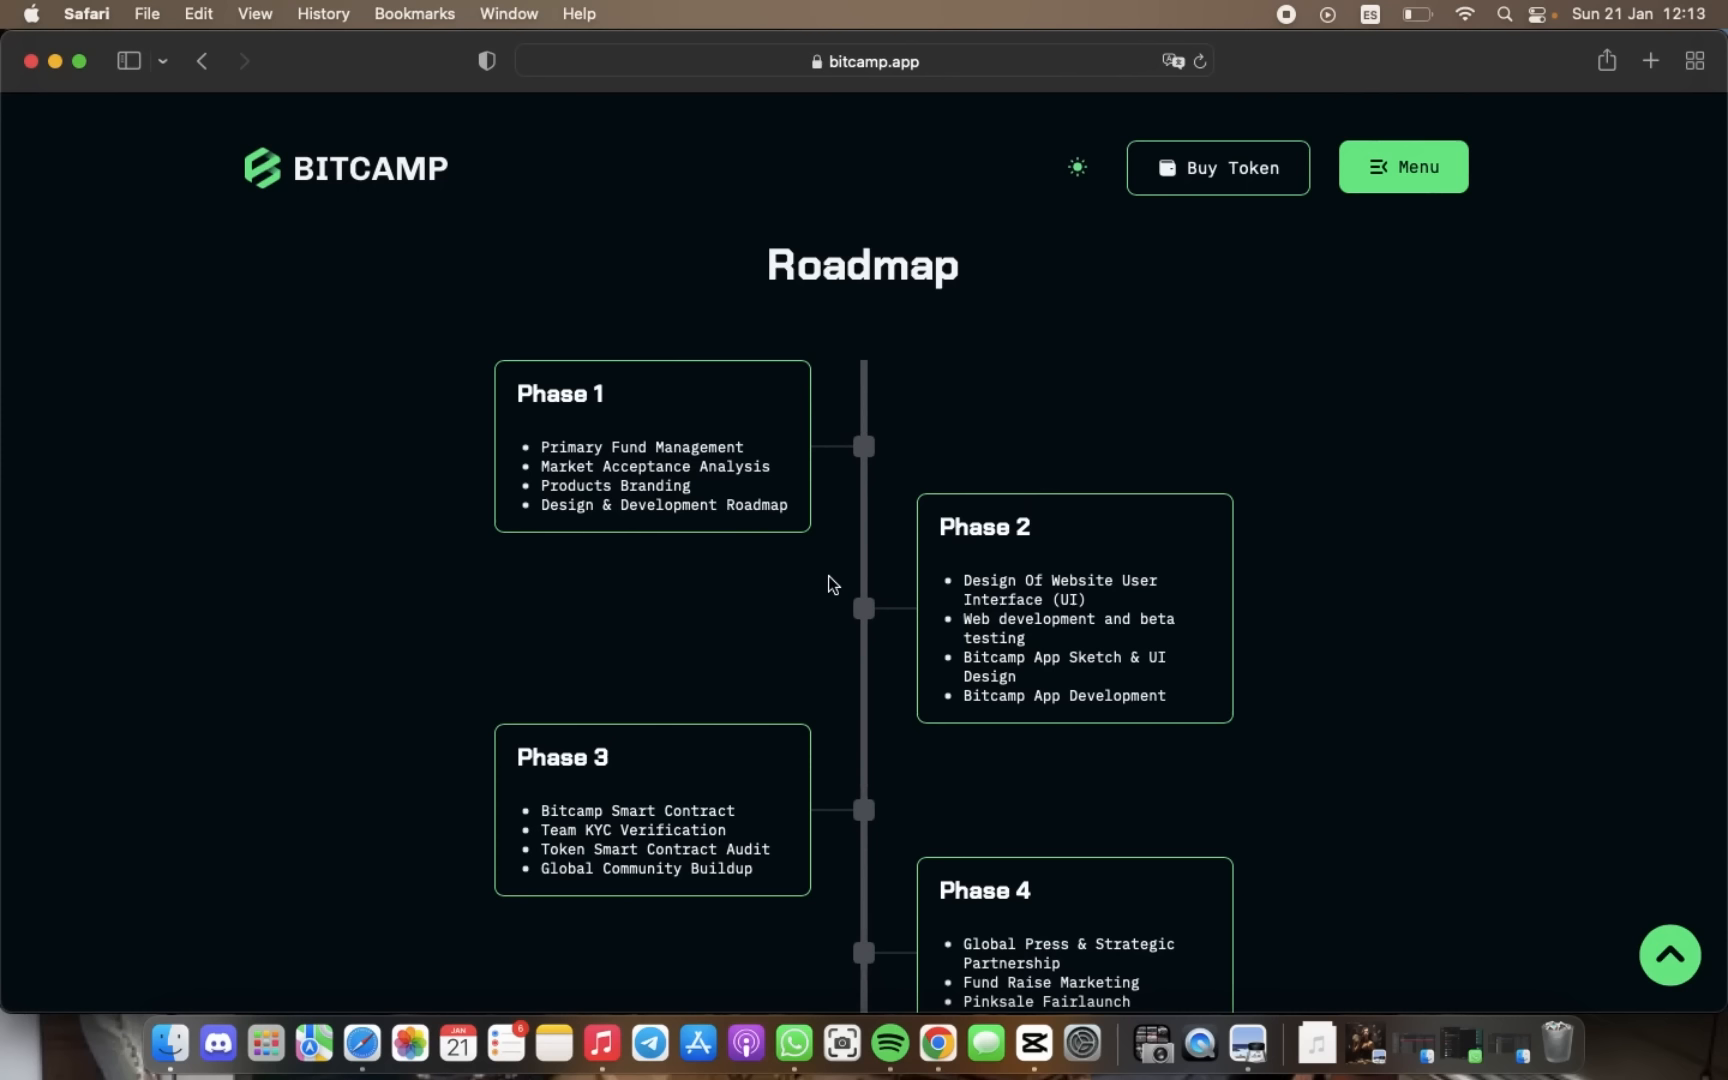
scroll(down, 3)
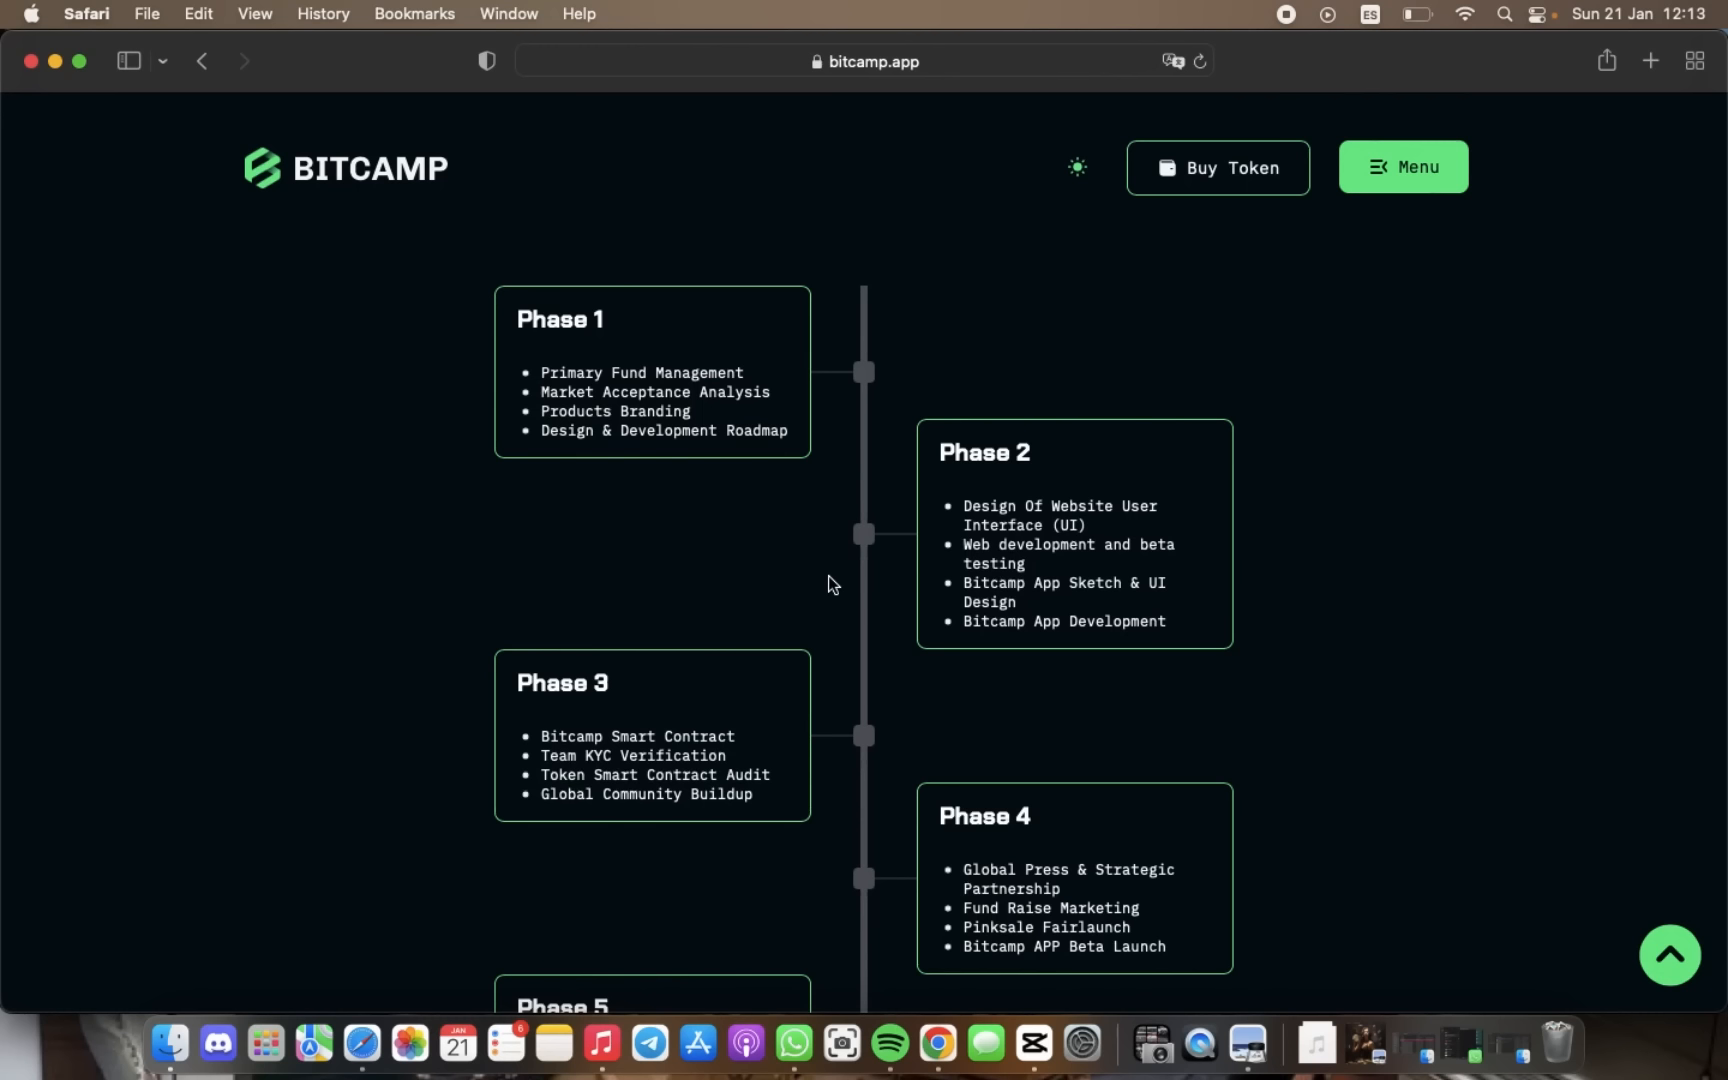
scroll(down, 3)
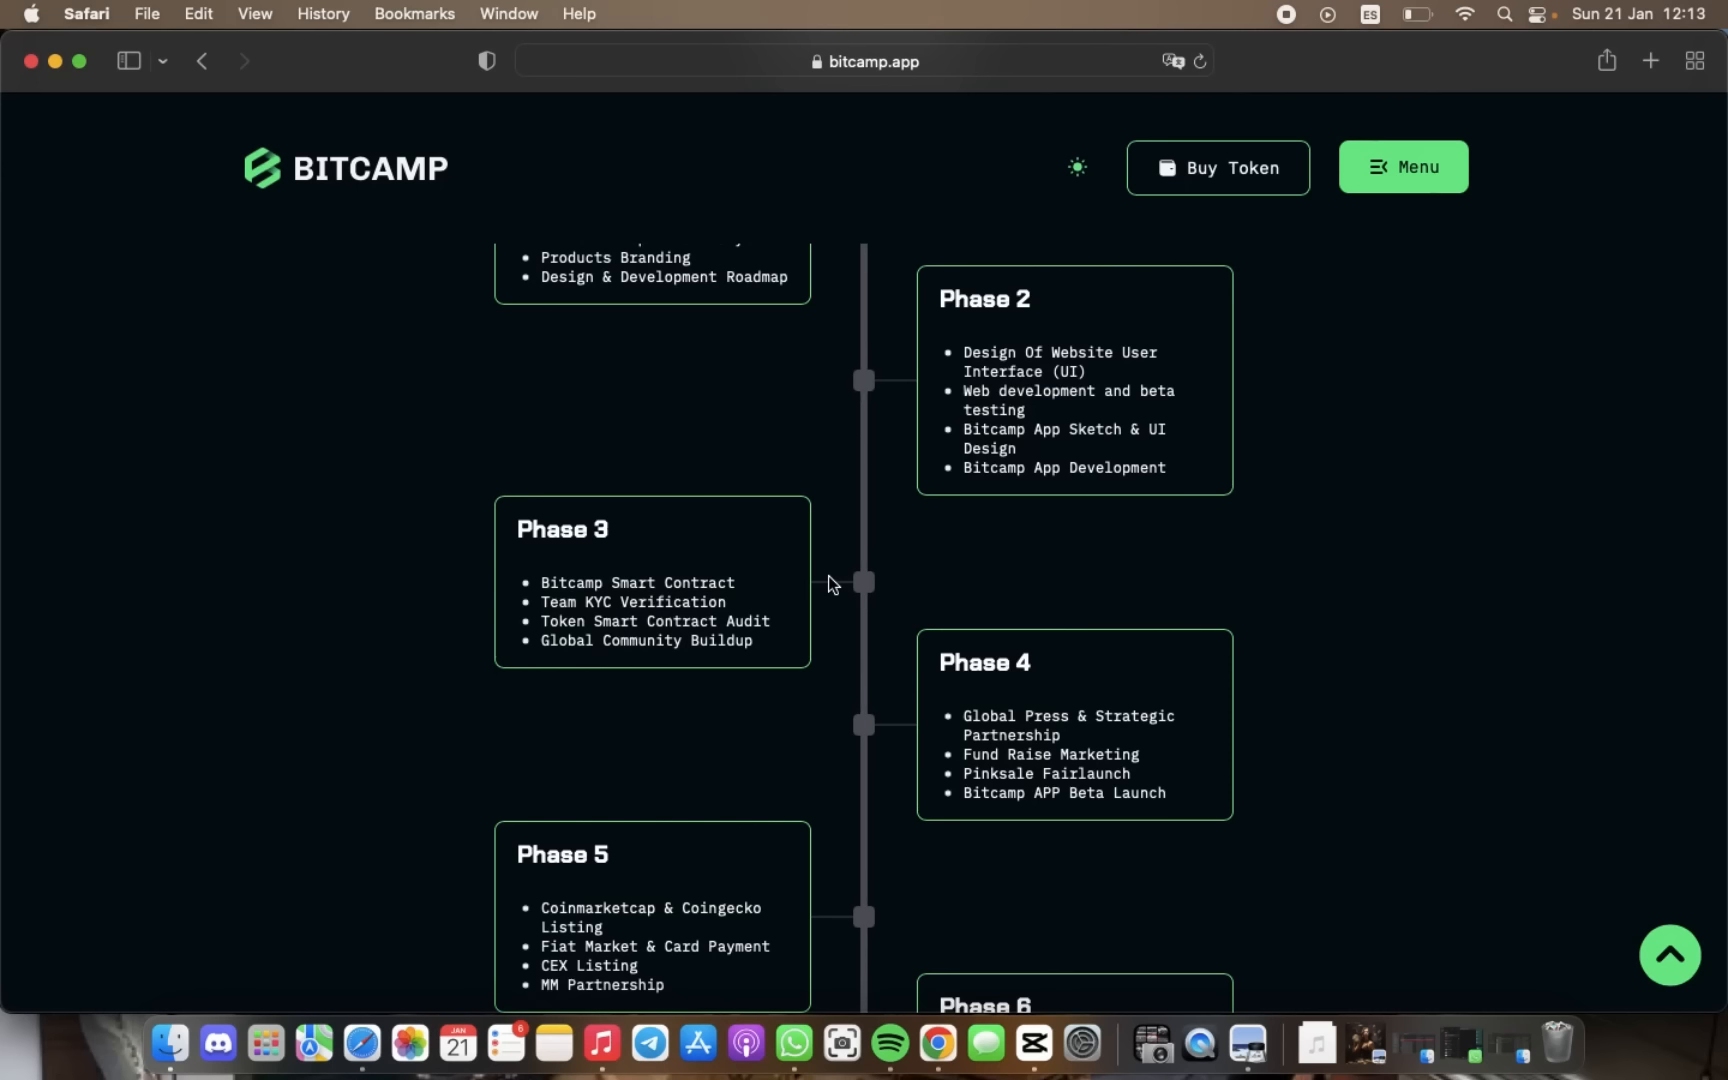
scroll(down, 3)
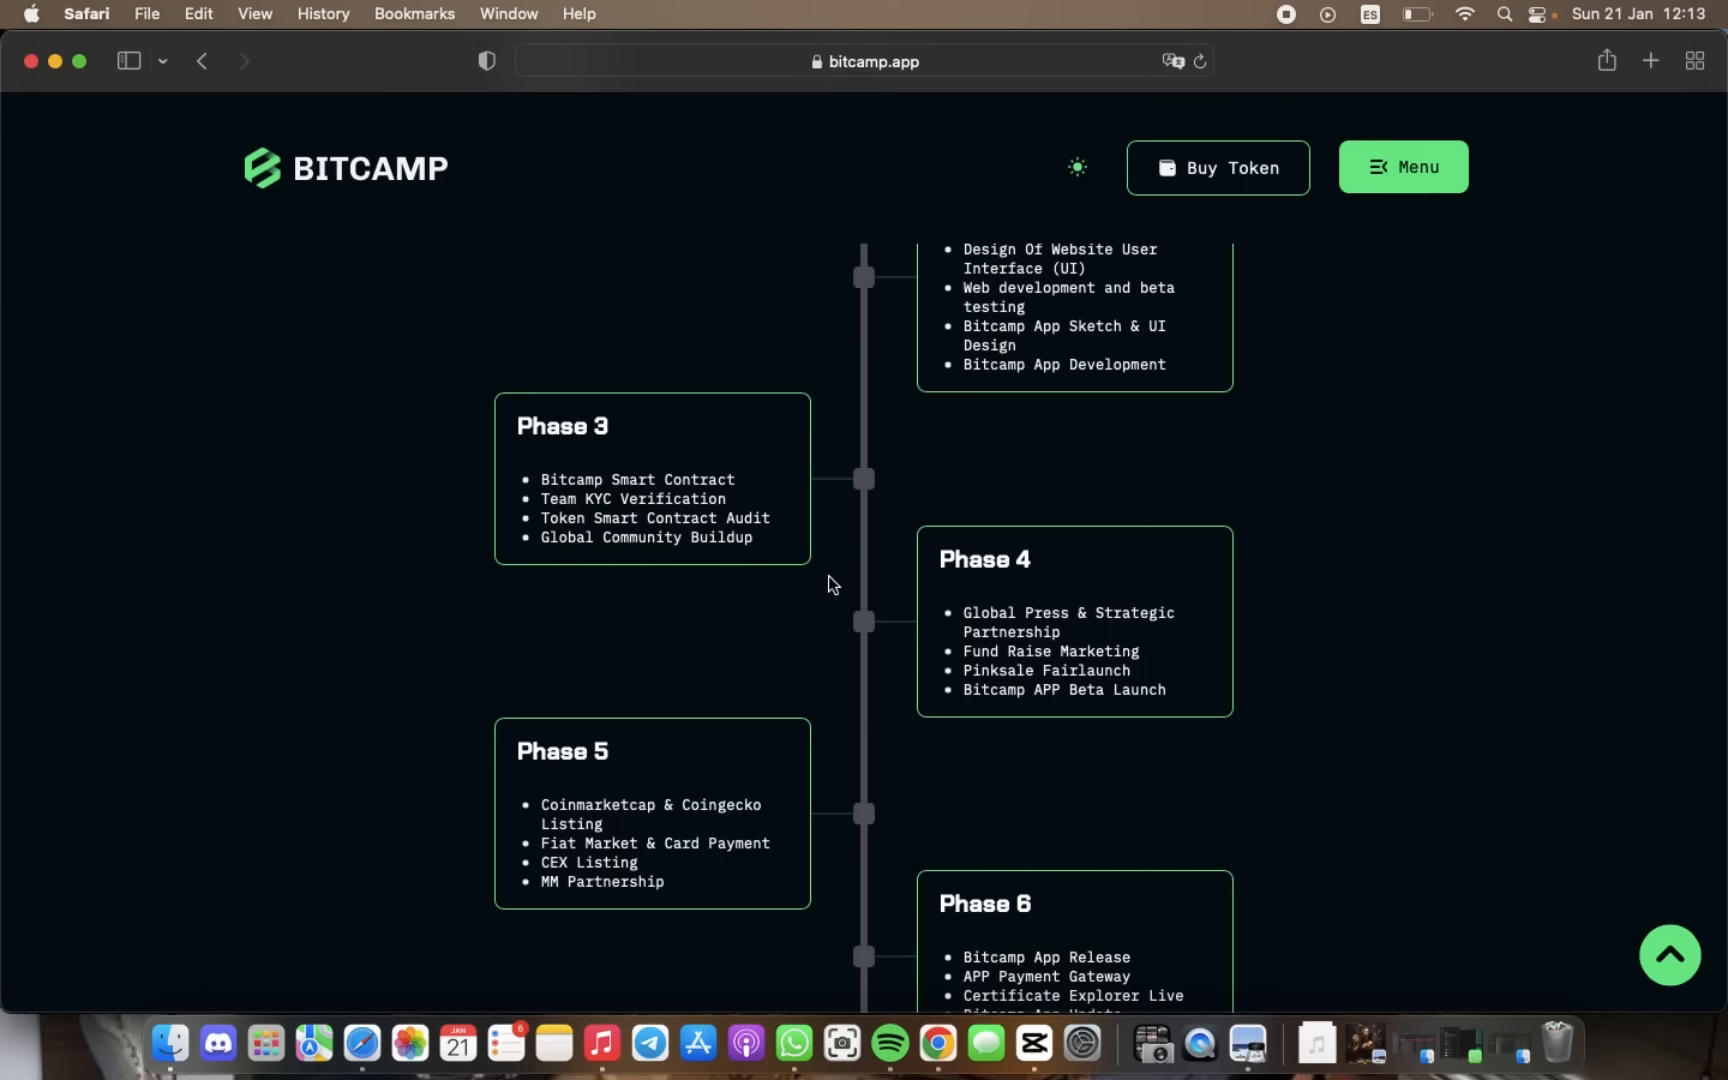
scroll(down, 3)
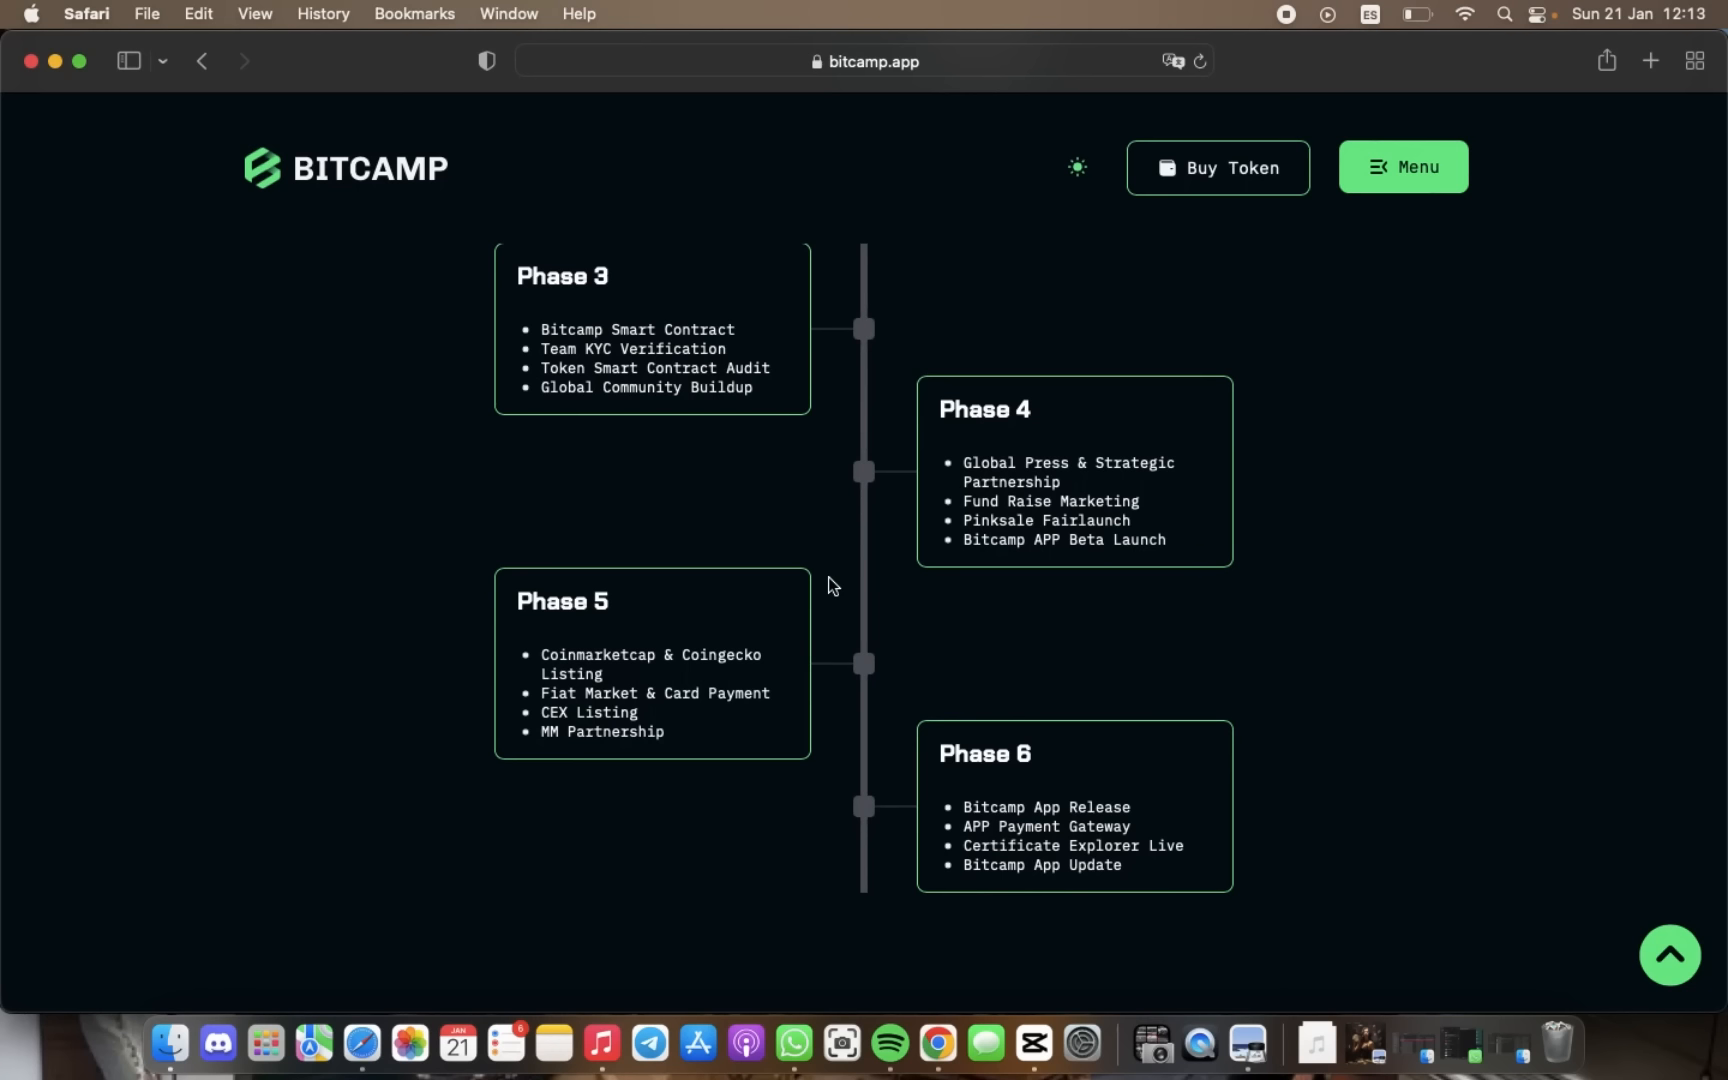
scroll(down, 3)
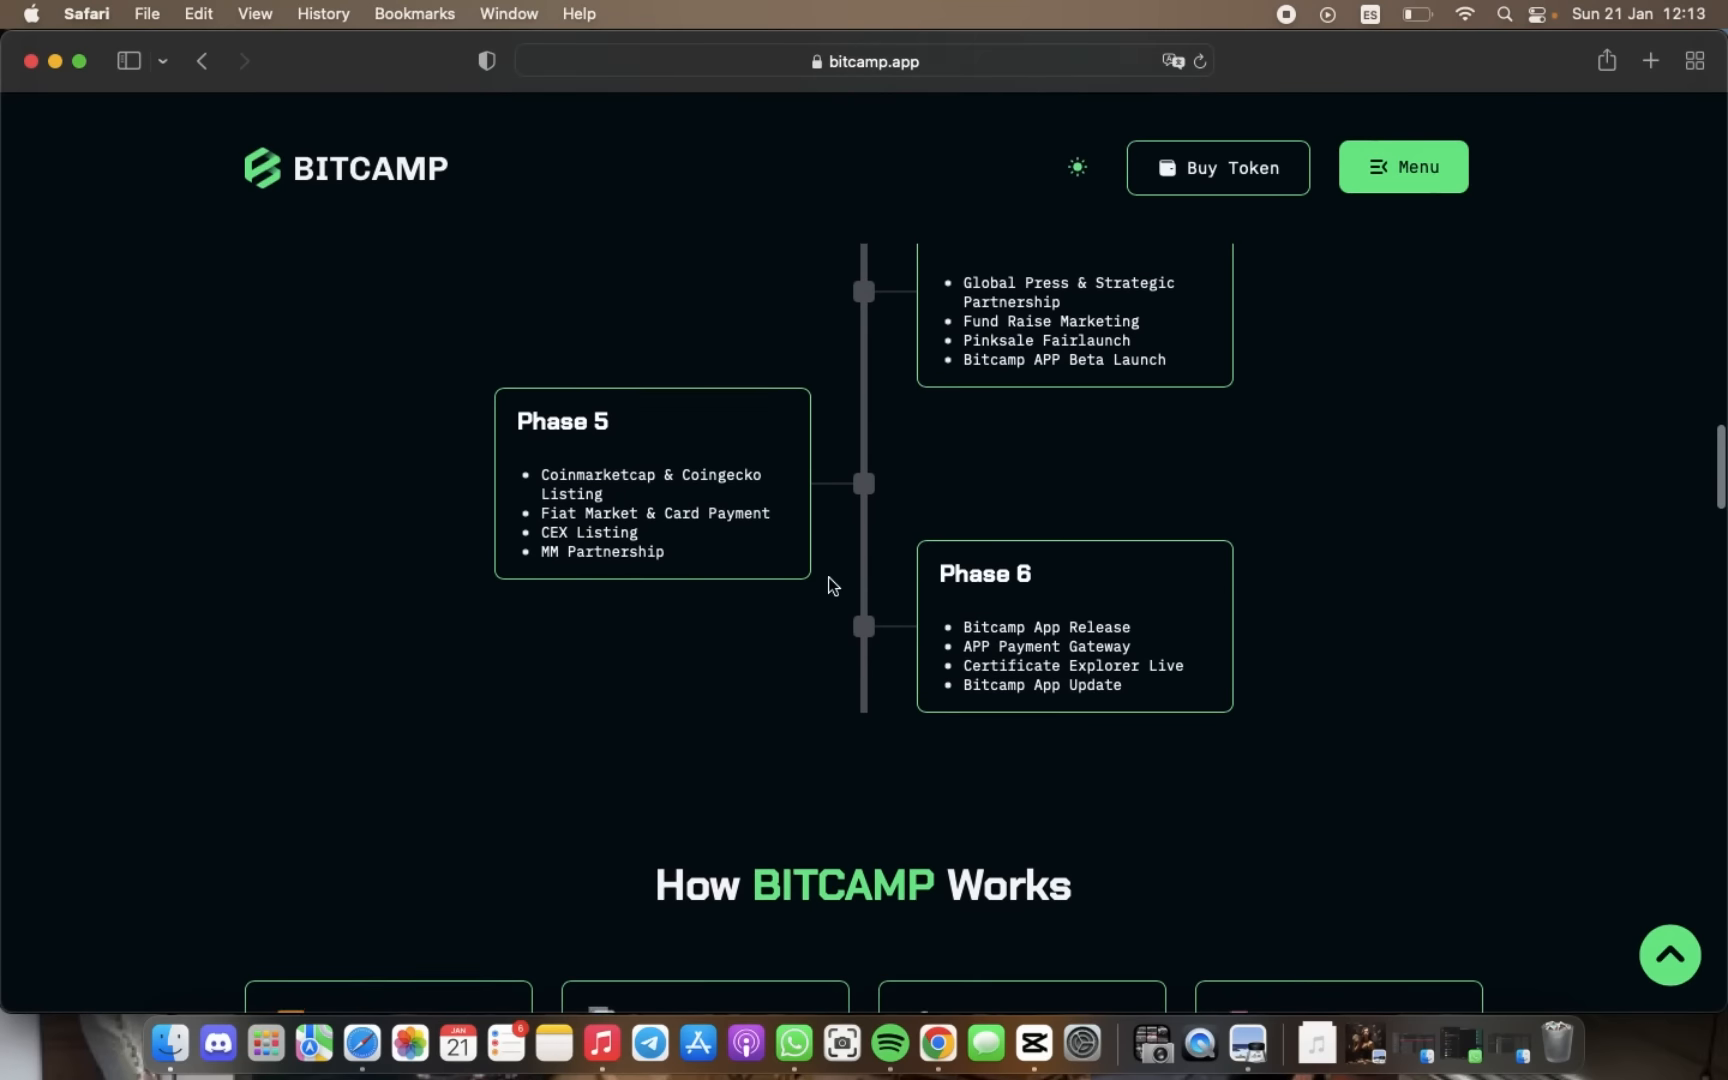
scroll(down, 3)
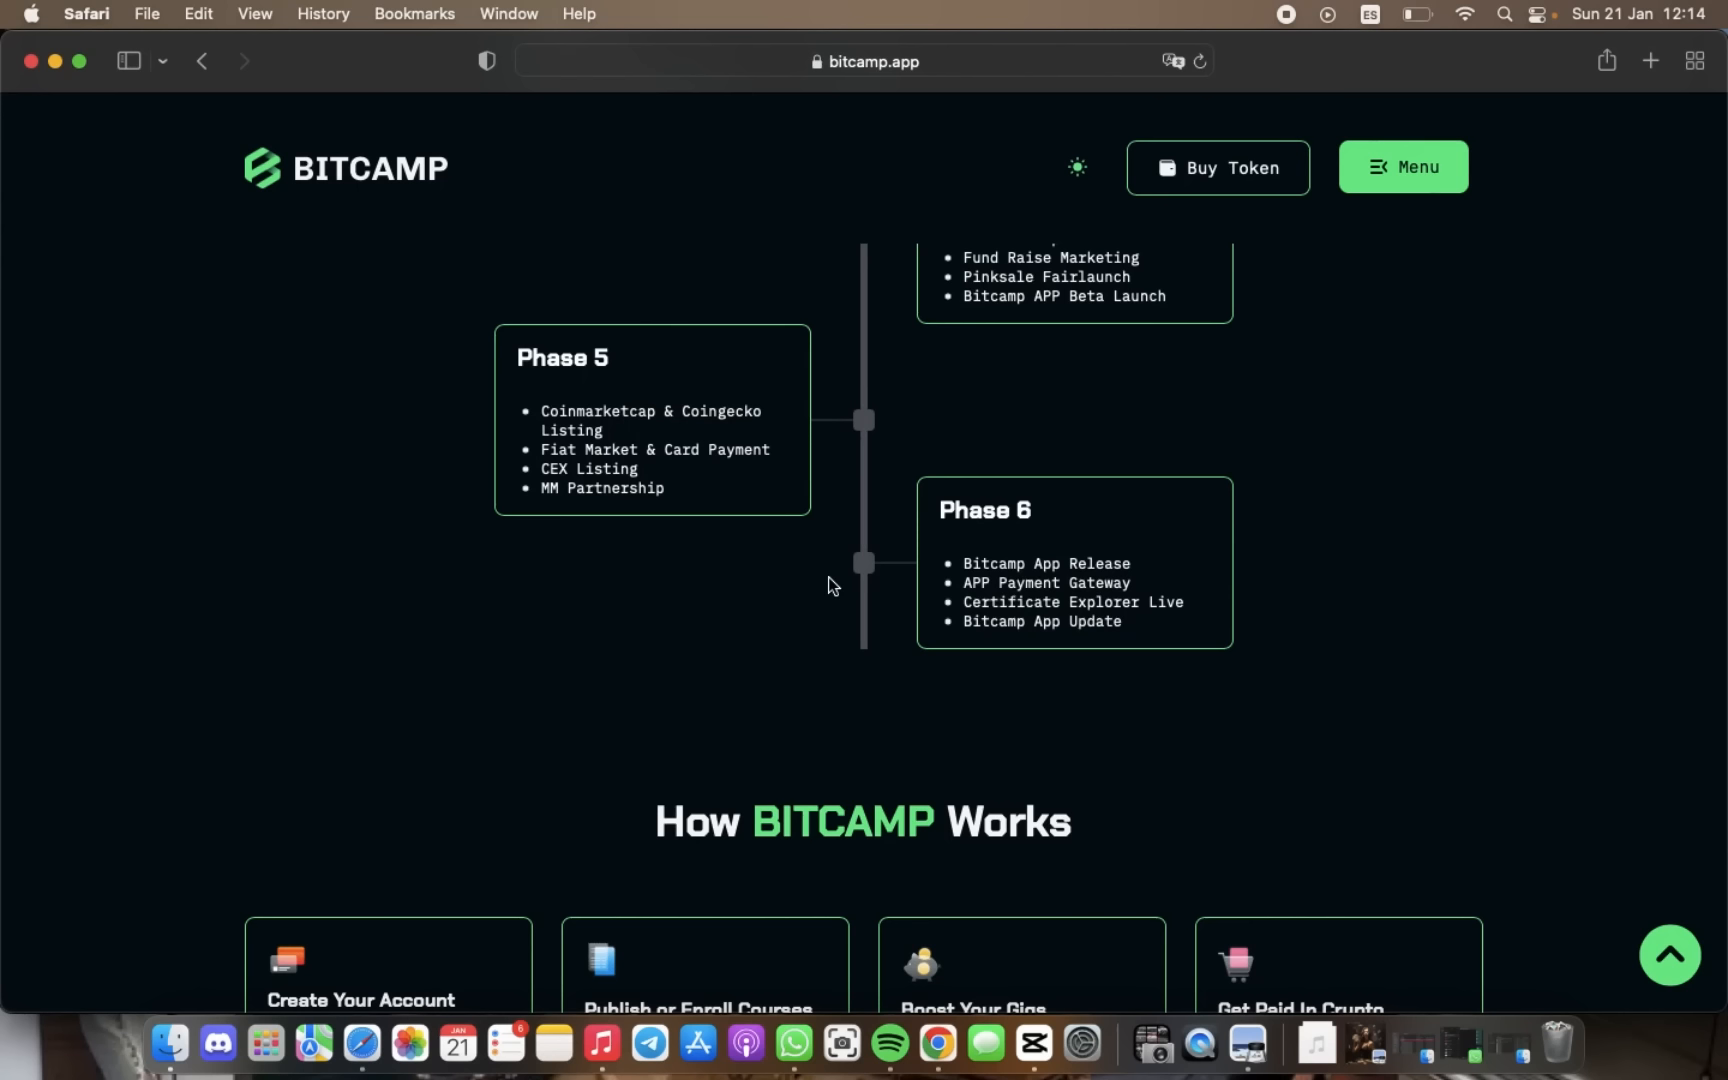
scroll(down, 3)
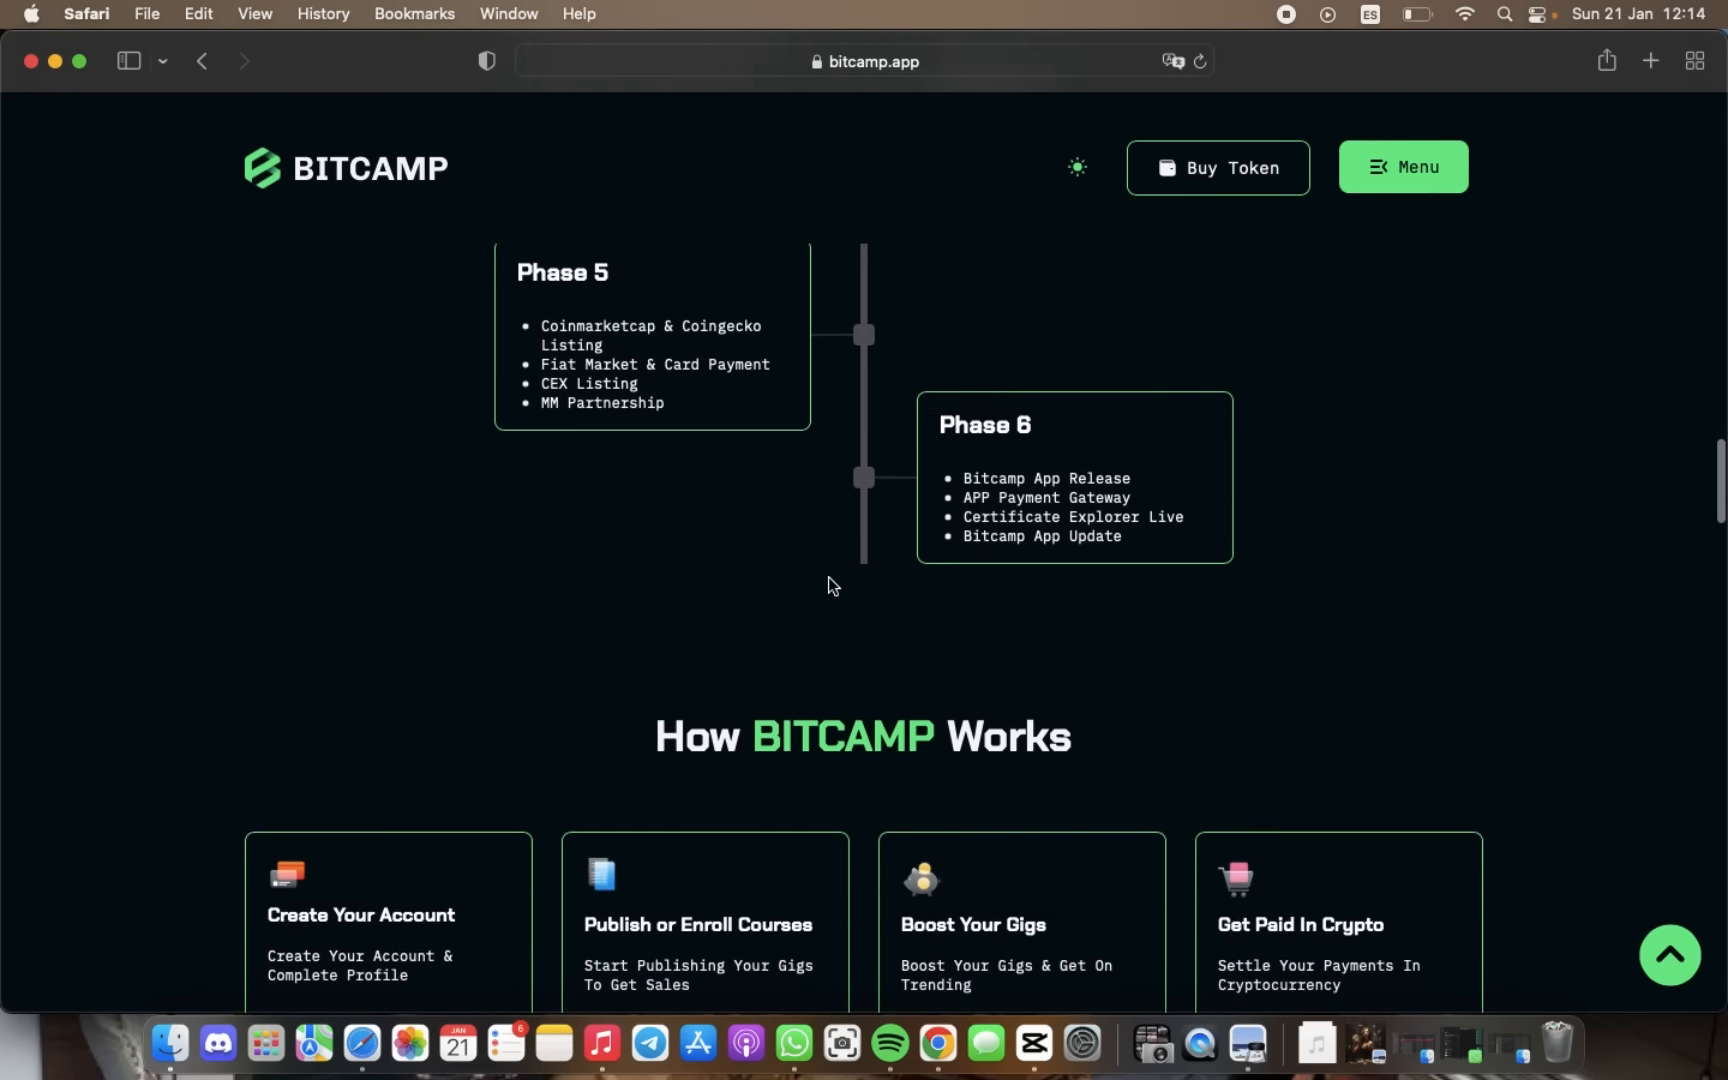
scroll(down, 3)
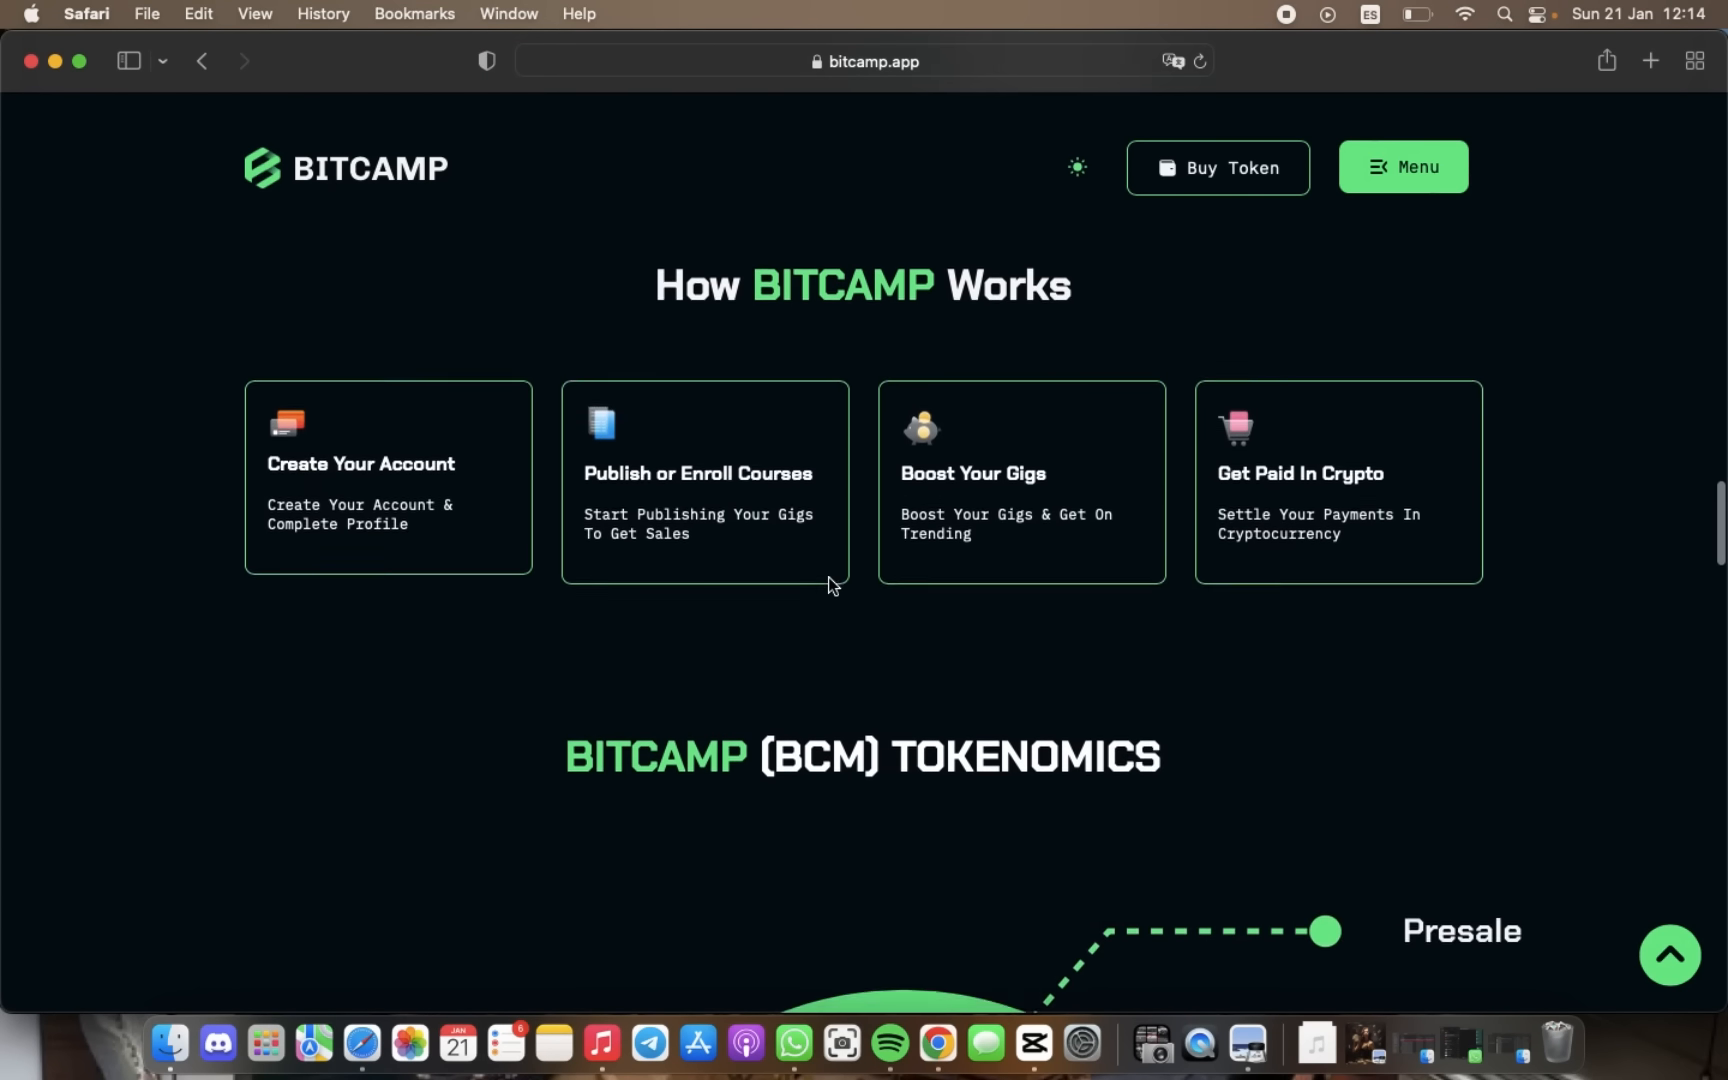
scroll(down, 3)
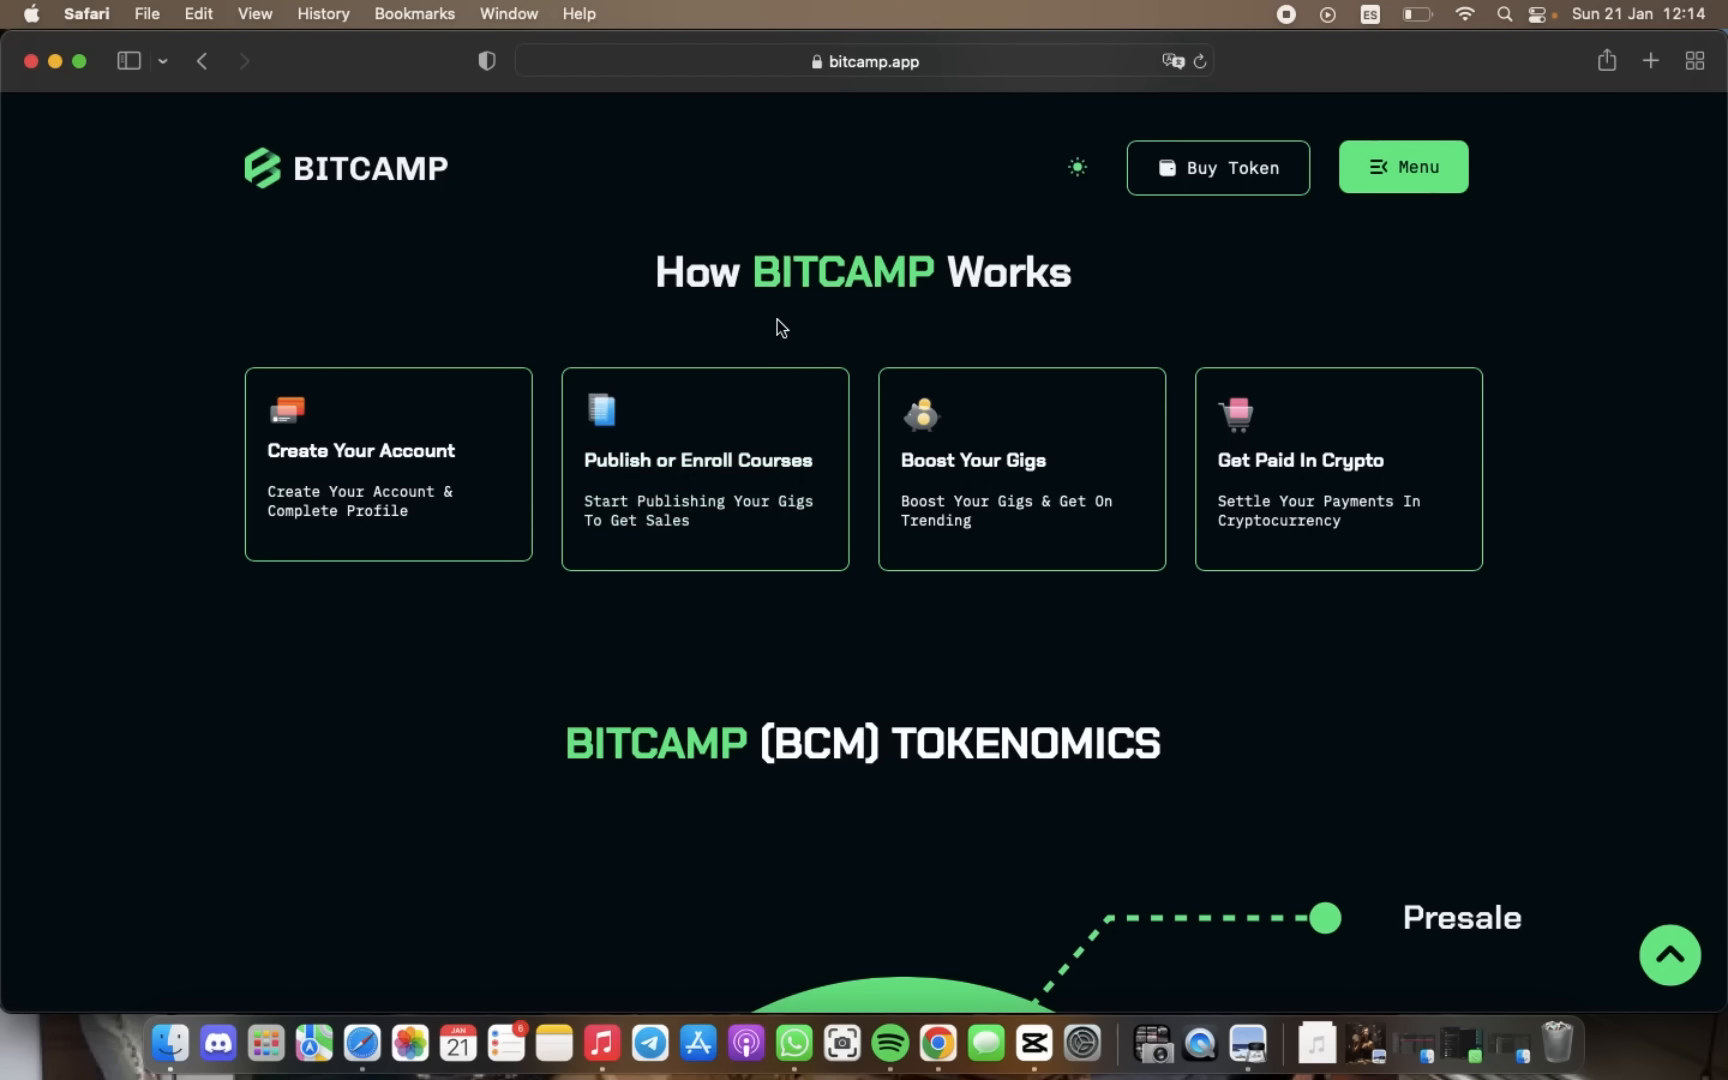
mouse_move(903, 685)
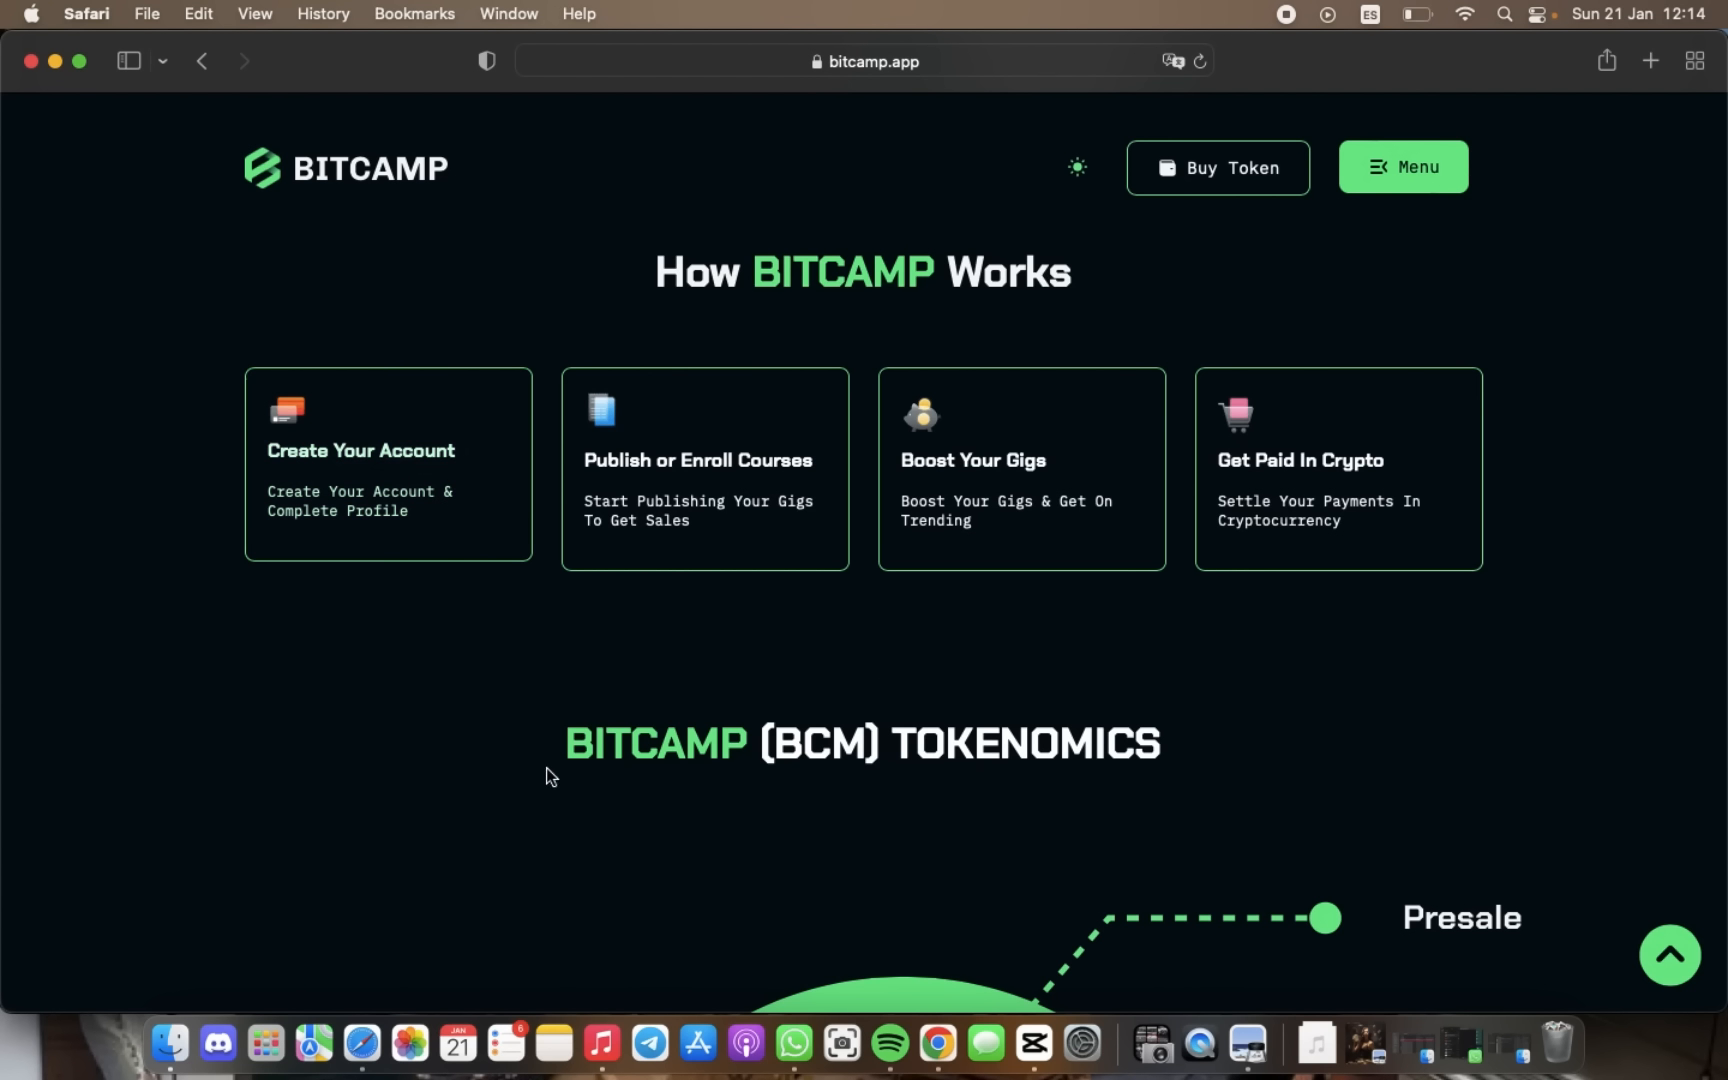
mouse_move(749, 486)
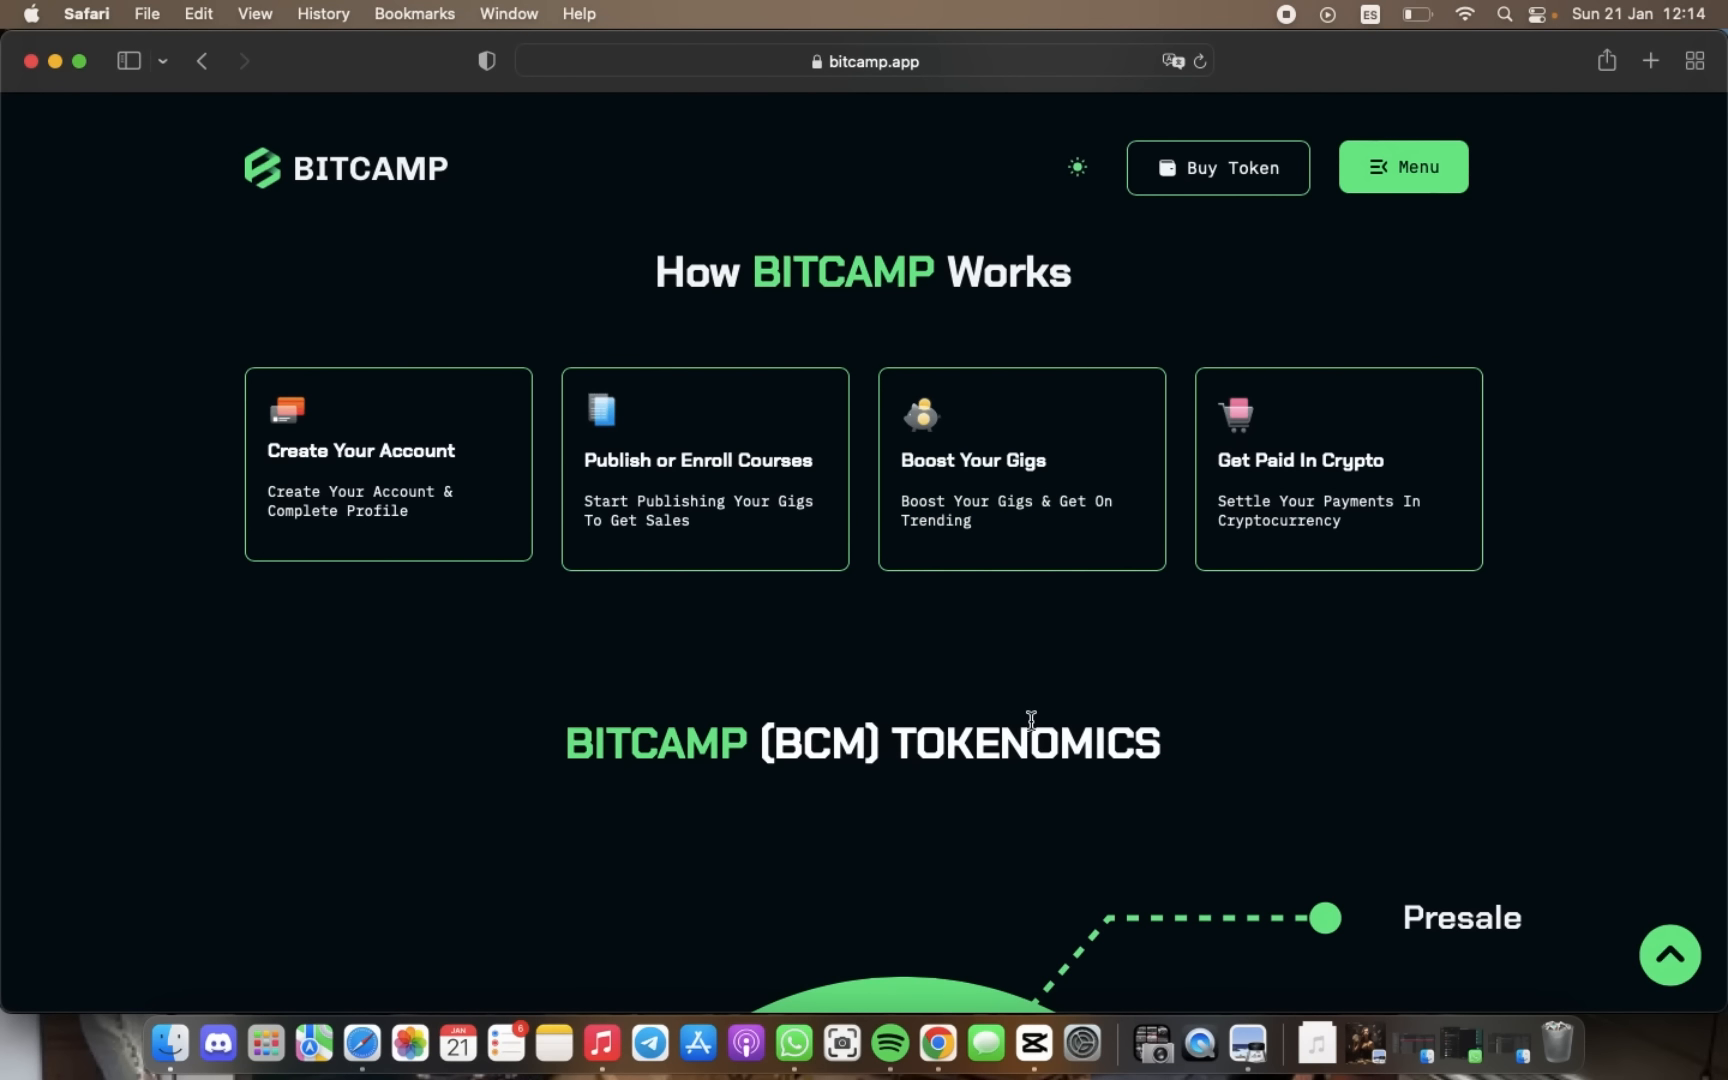
mouse_move(843, 633)
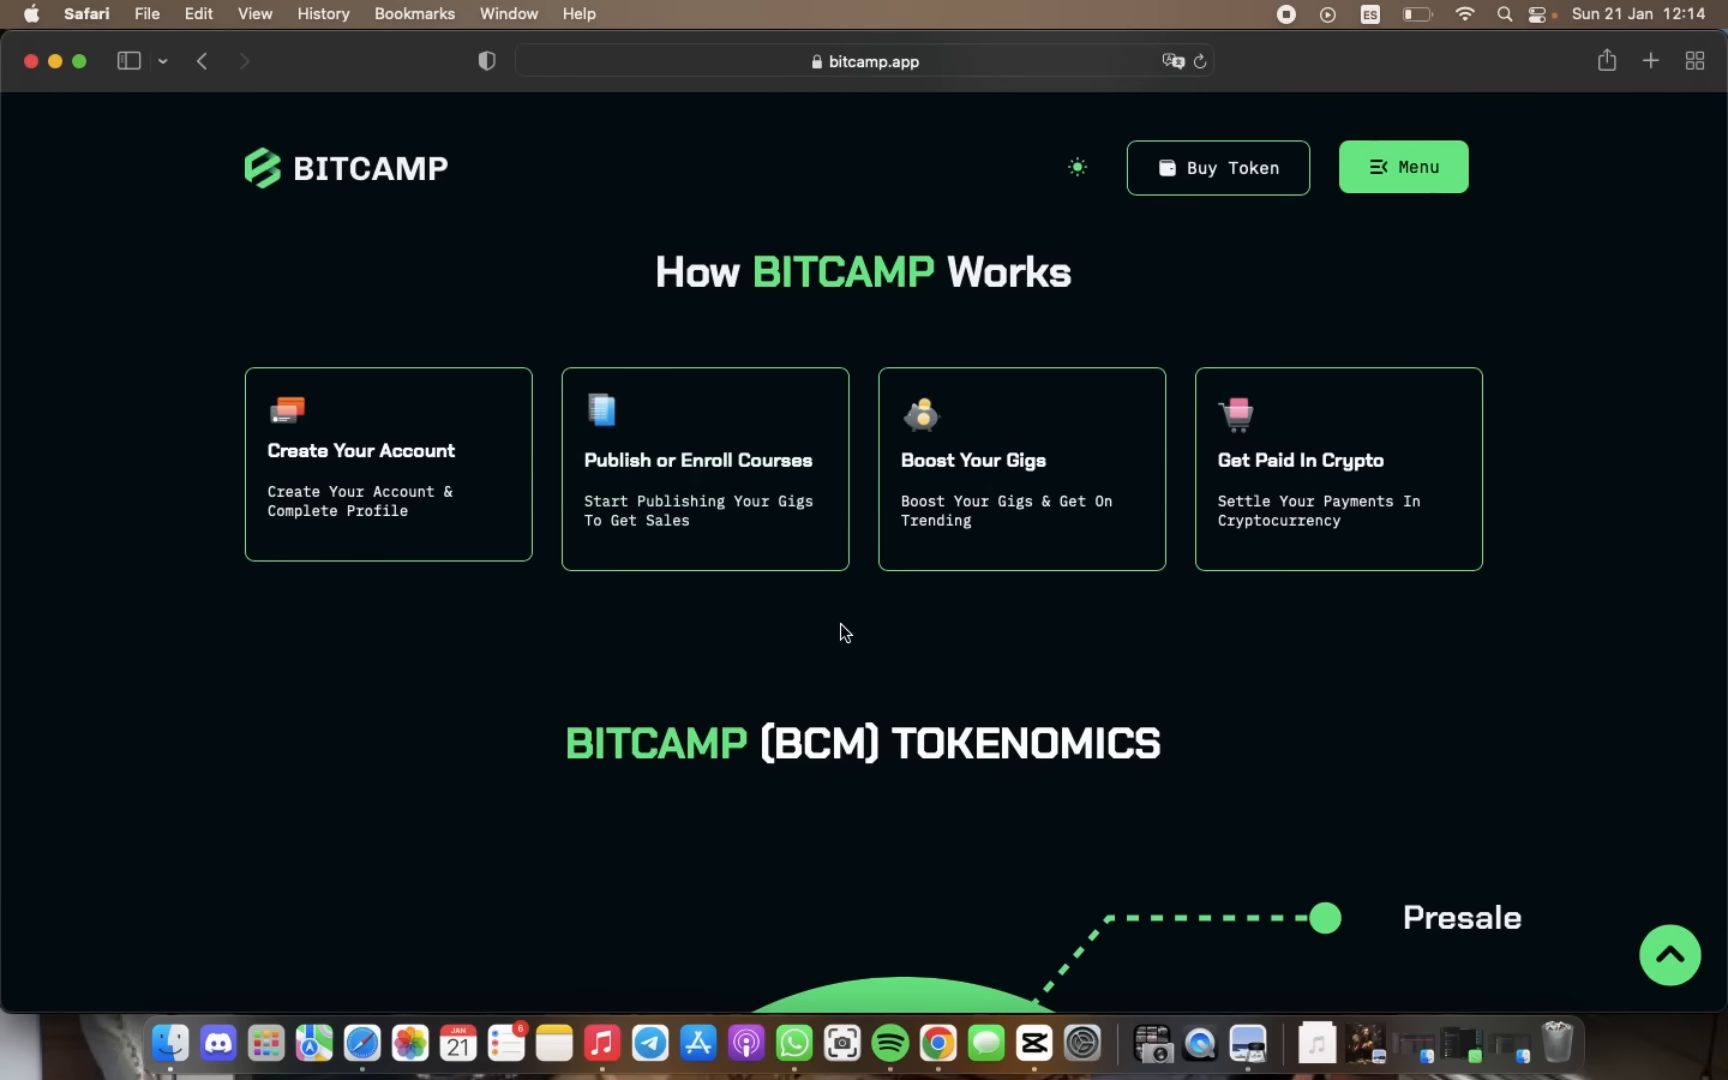
Scroll to the BCM tokenomics pie chart showing Presale 50% and Liquidity Pool 25.5%.
scroll(down, 3)
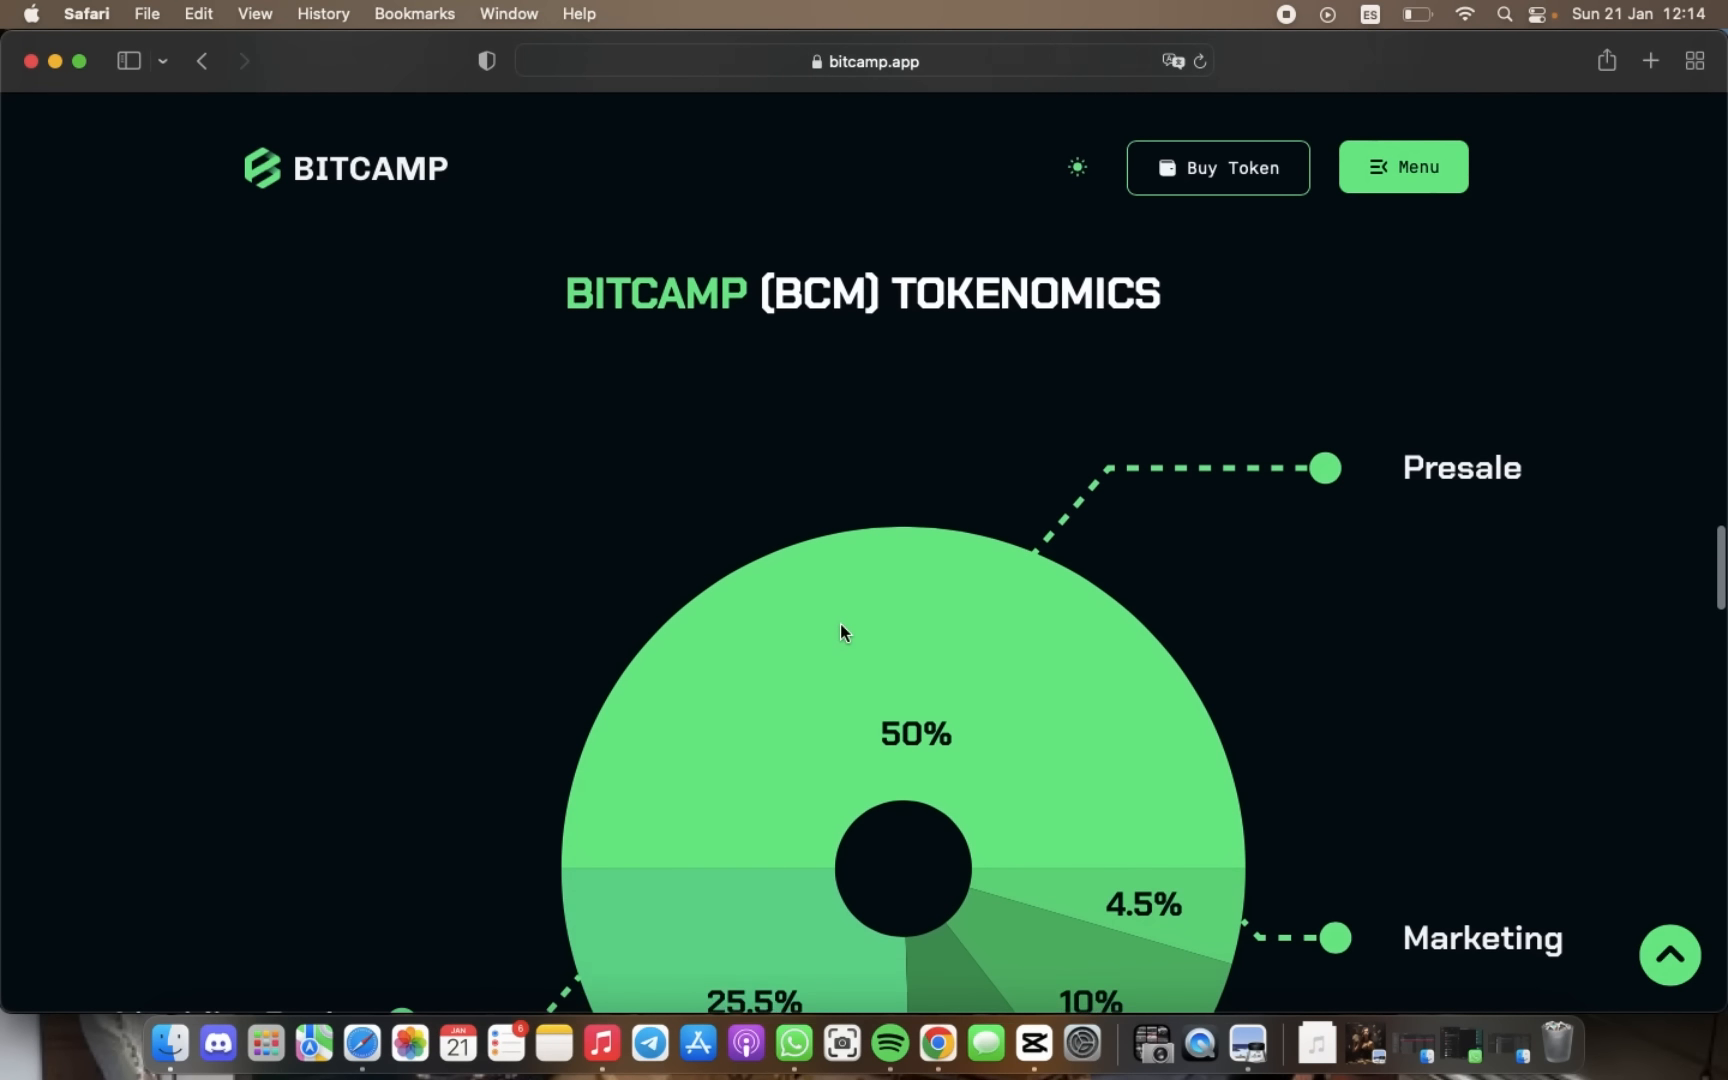
scroll(down, 3)
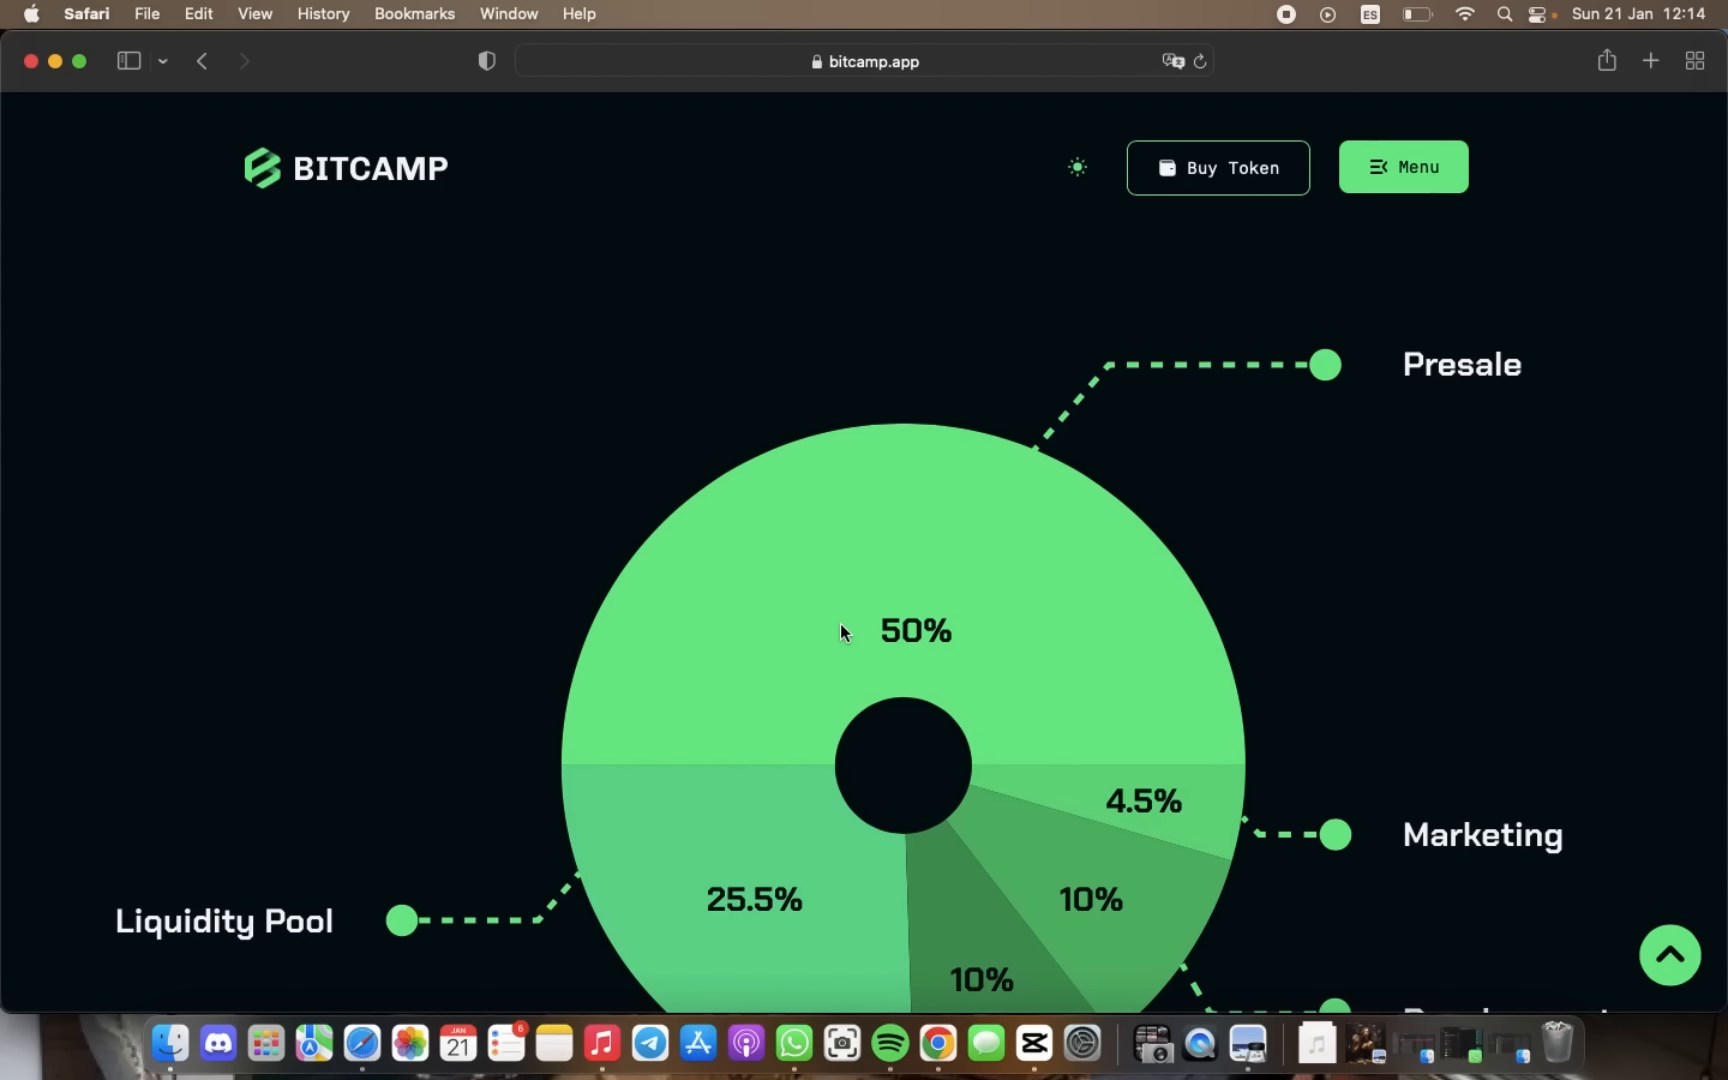
mouse_move(778, 734)
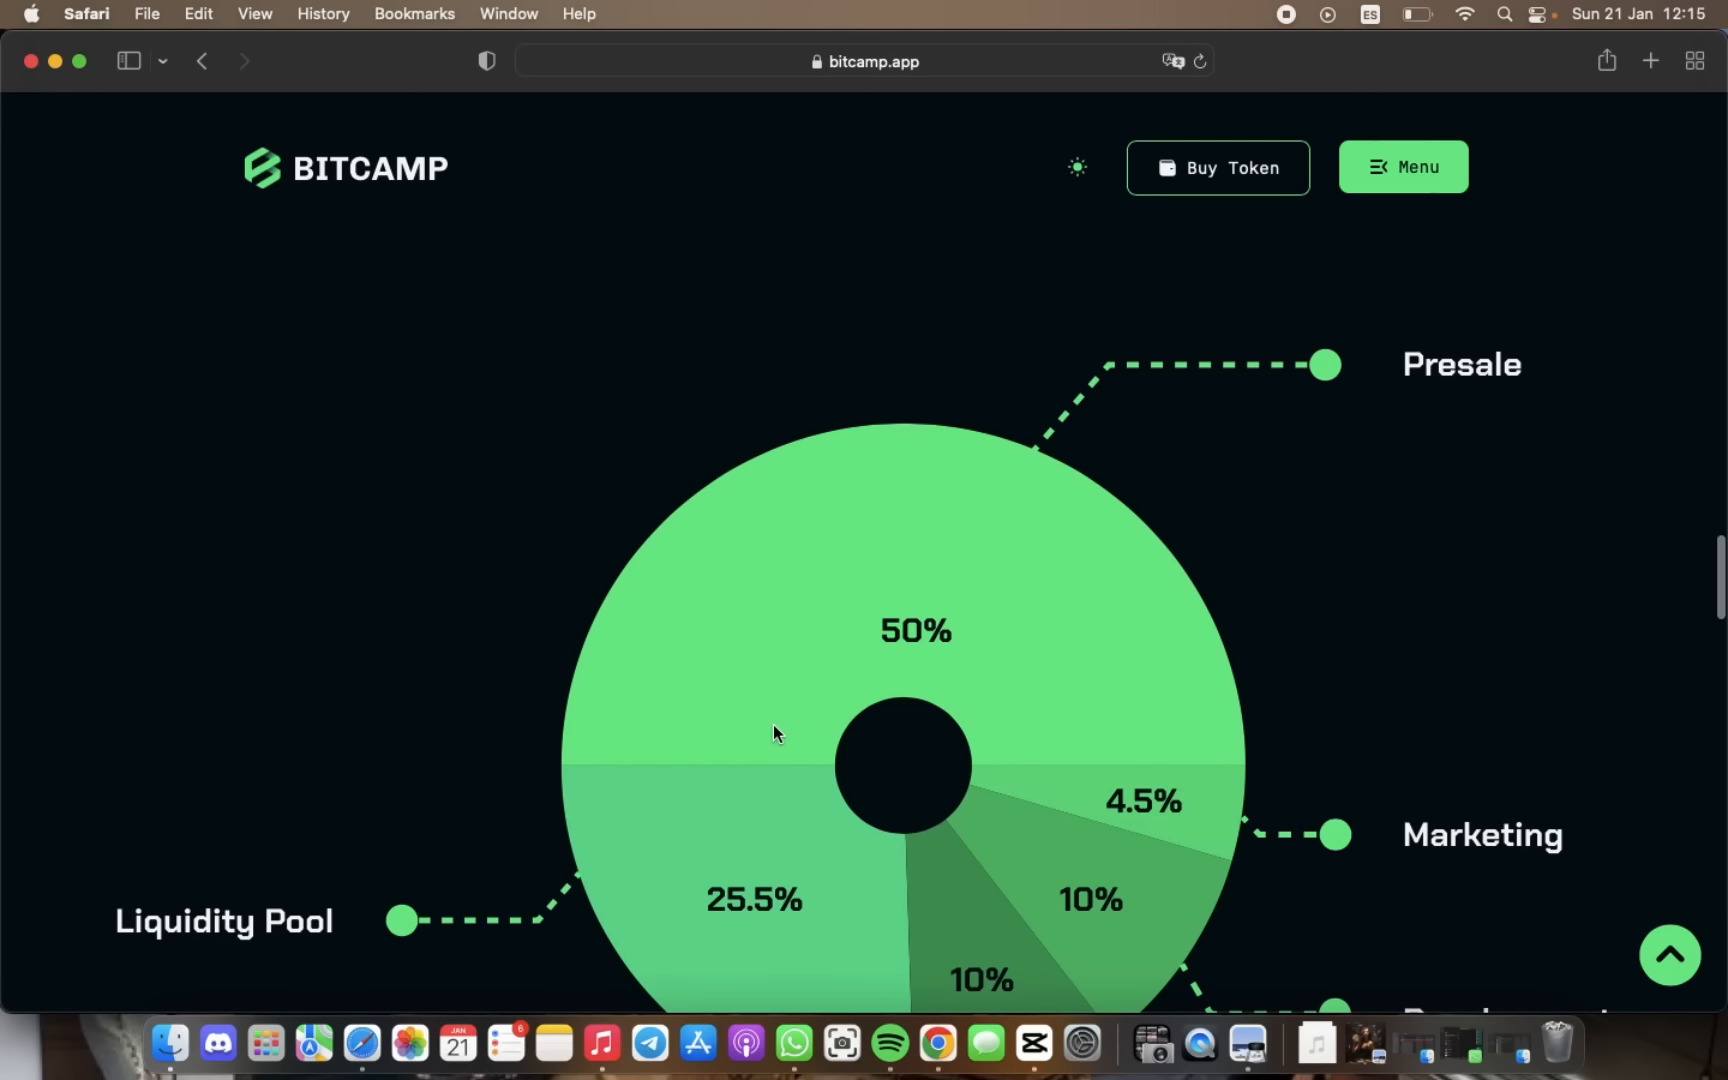
scroll(down, 3)
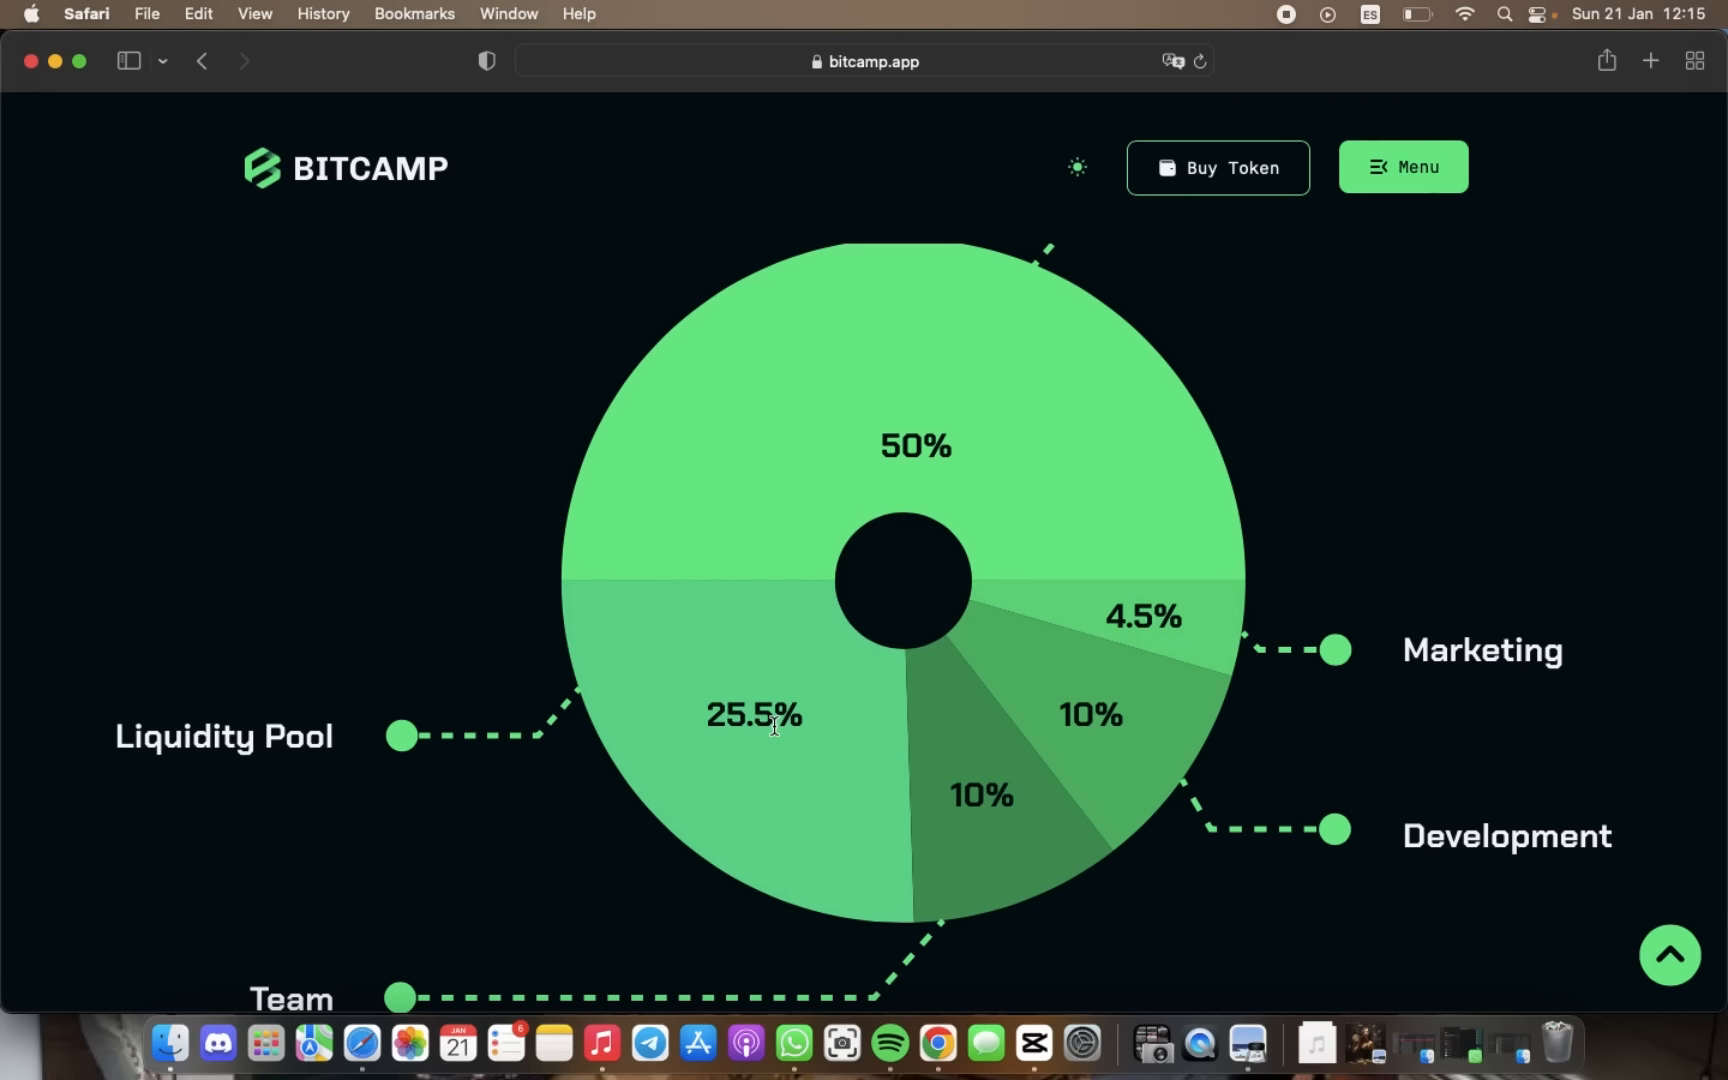
Scroll past Press, Partners and FAQs, then open the BitCamp Global (Discussion) Telegram group.
scroll(down, 3)
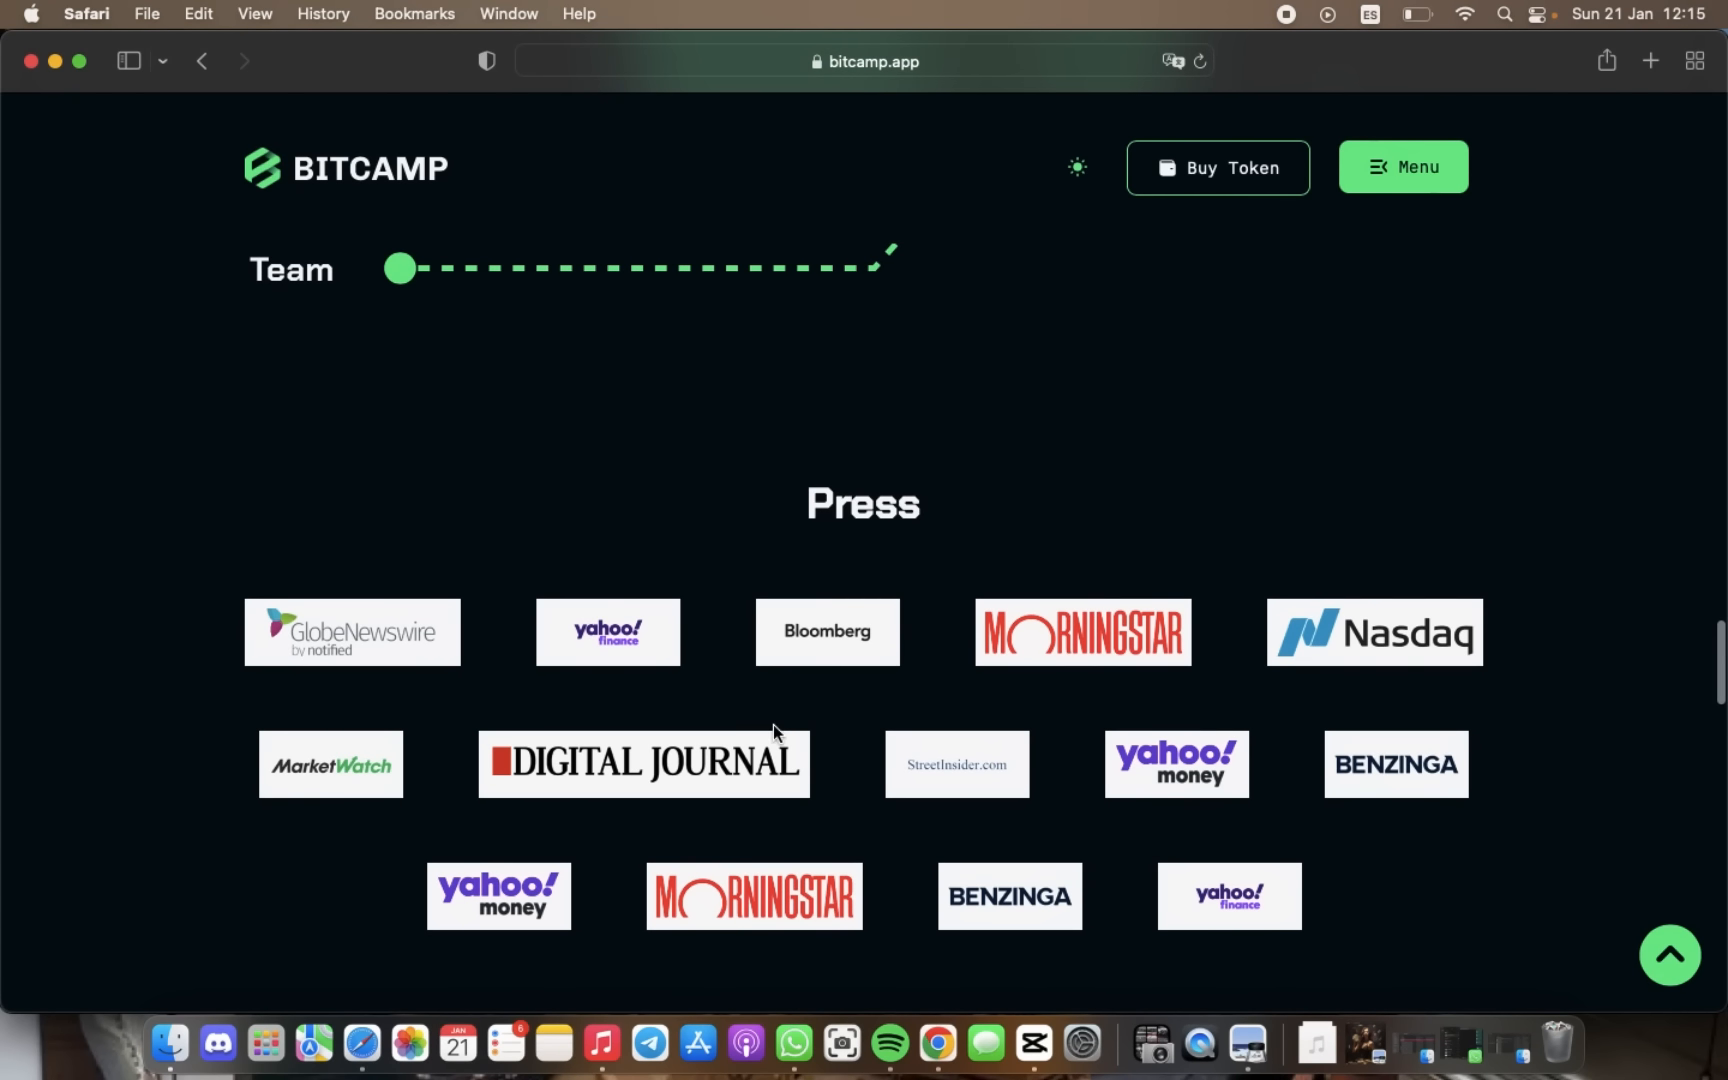
scroll(down, 3)
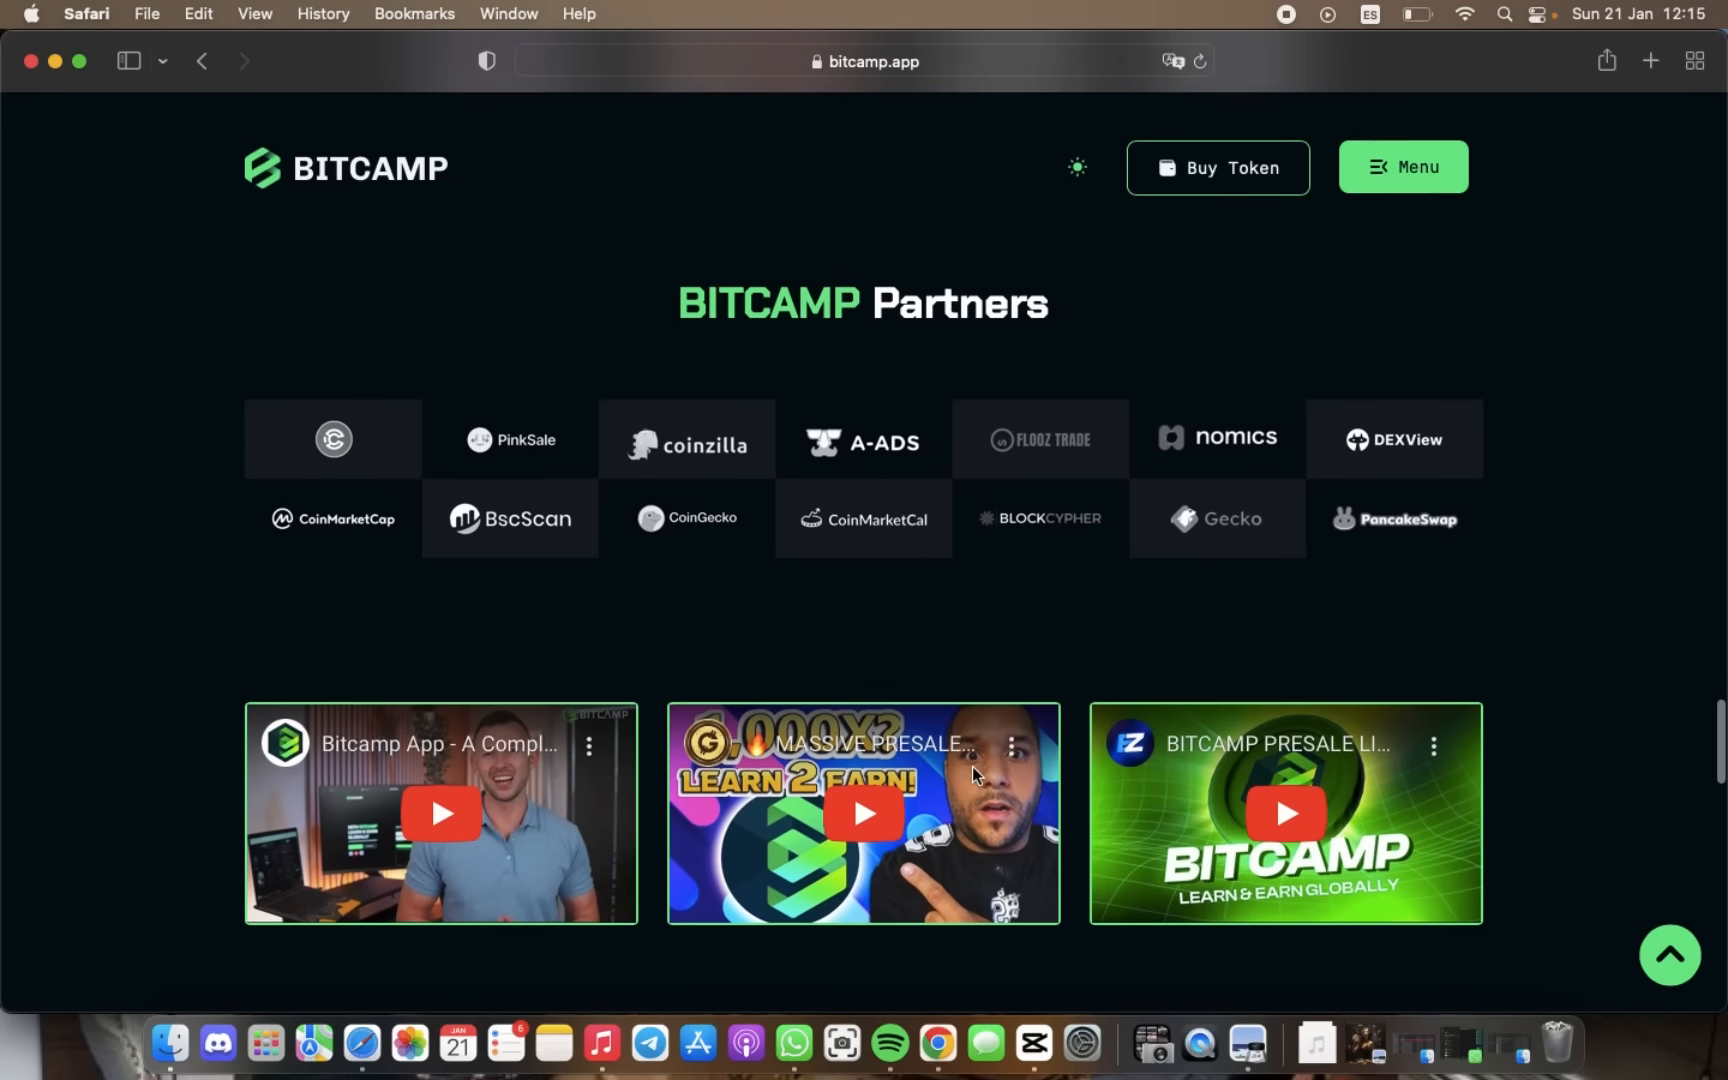
scroll(down, 3)
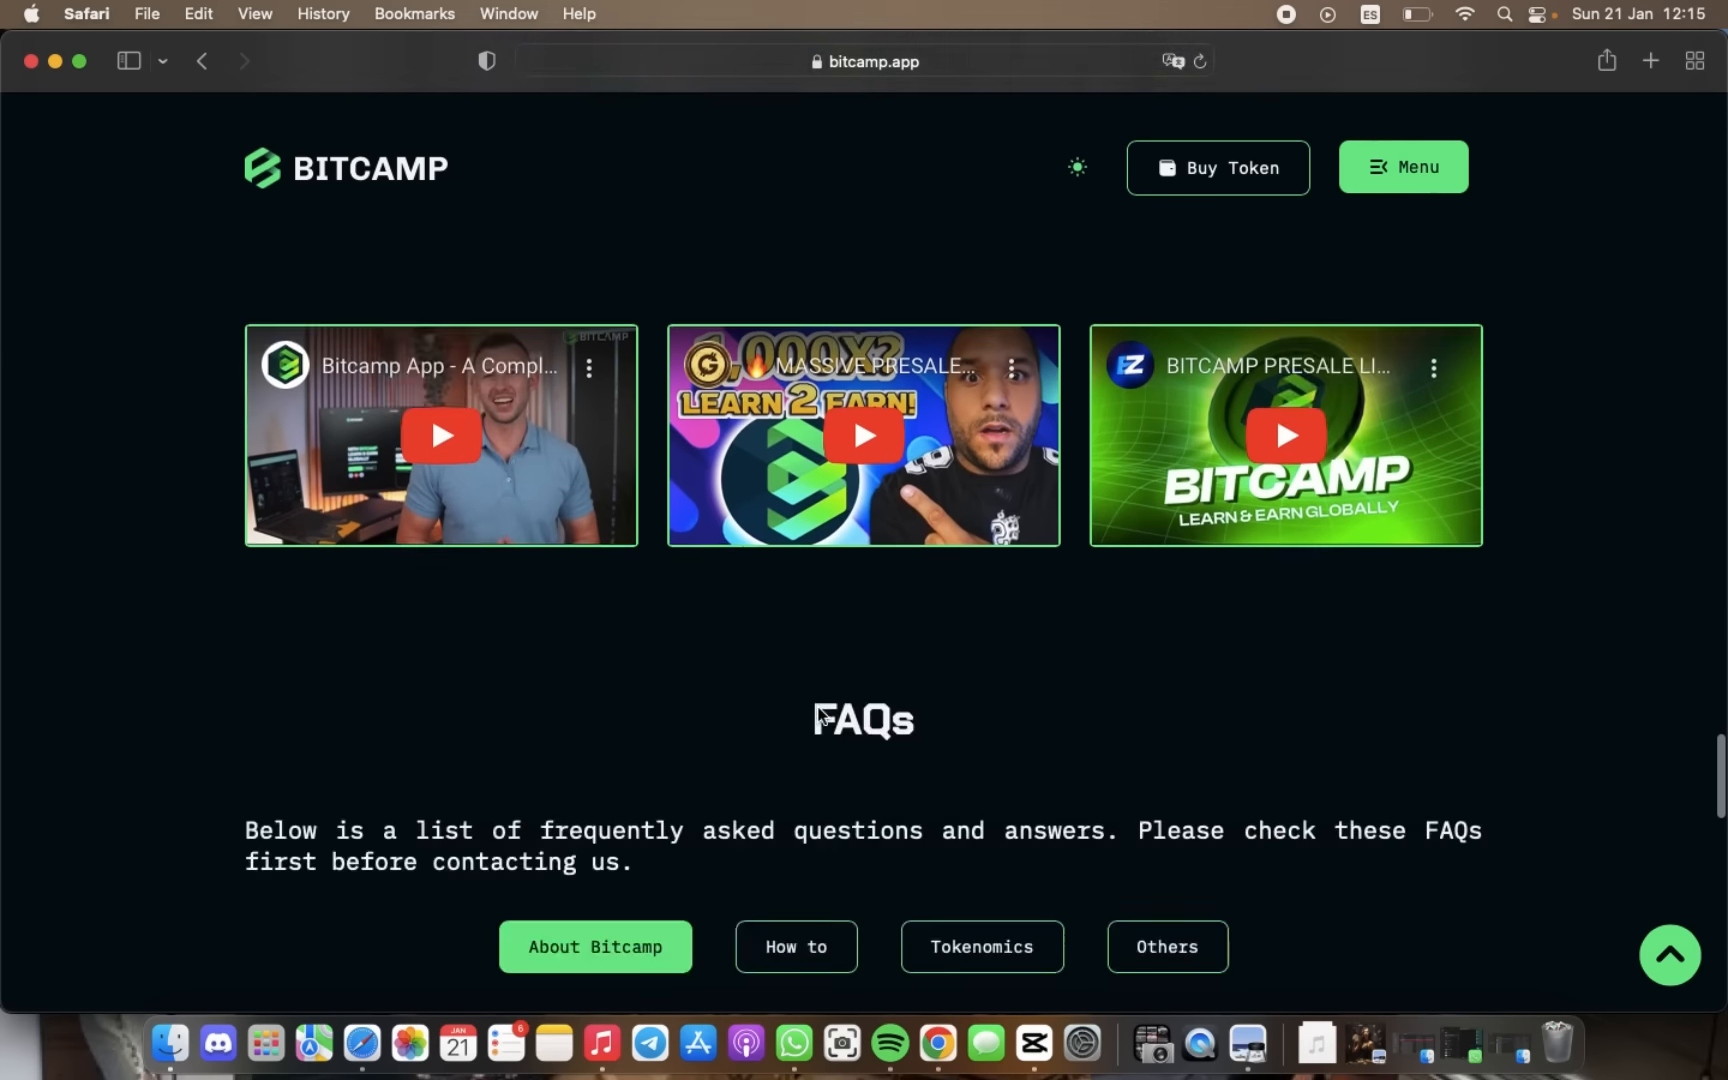
scroll(down, 3)
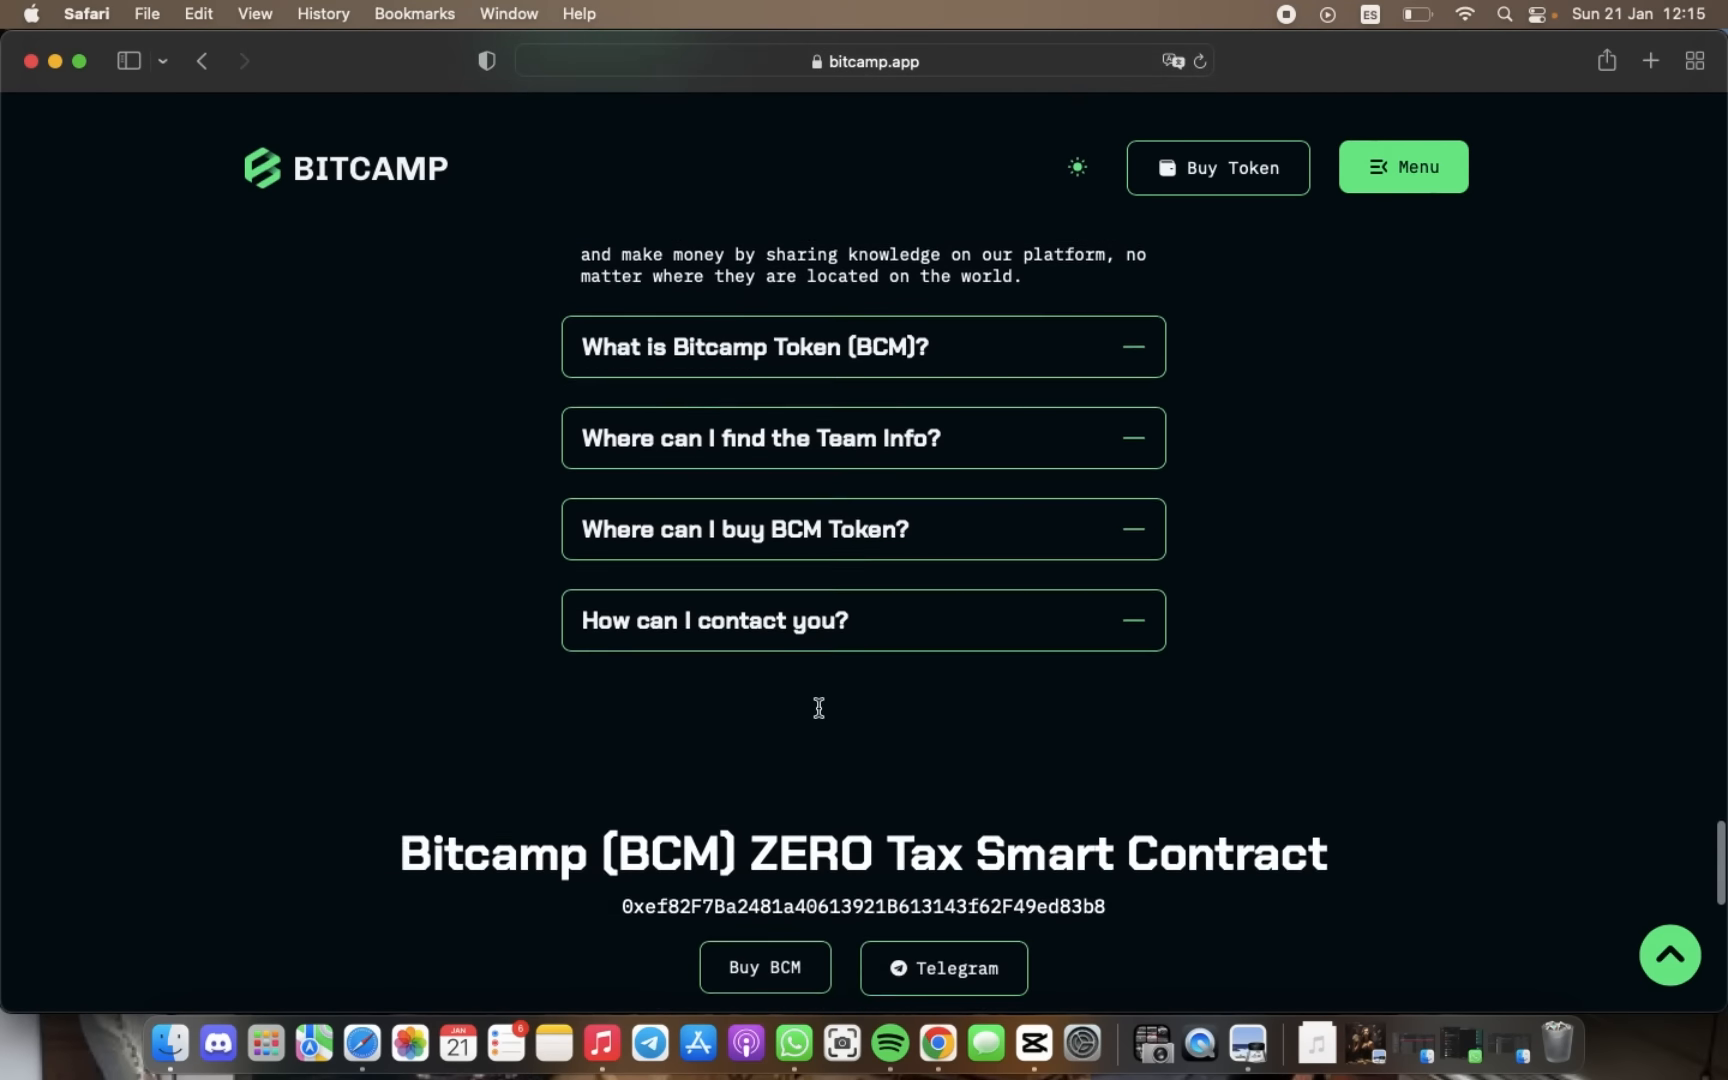
scroll(down, 3)
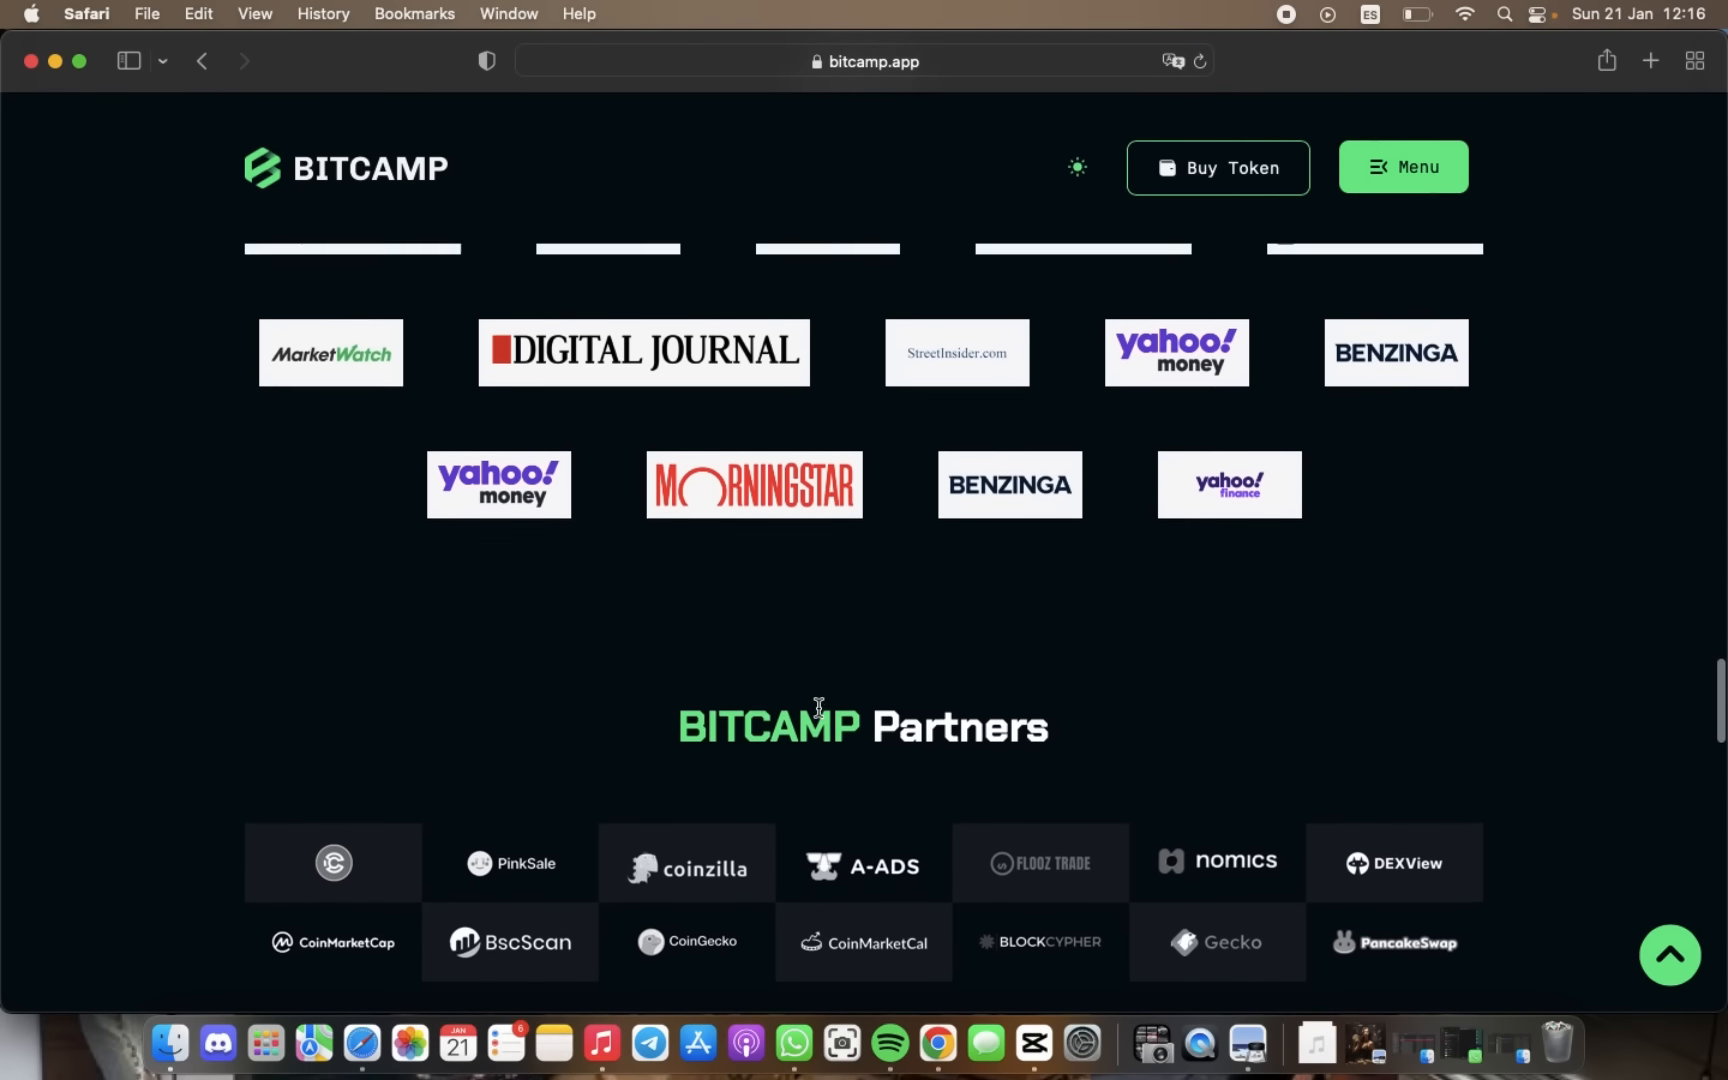
scroll(down, 3)
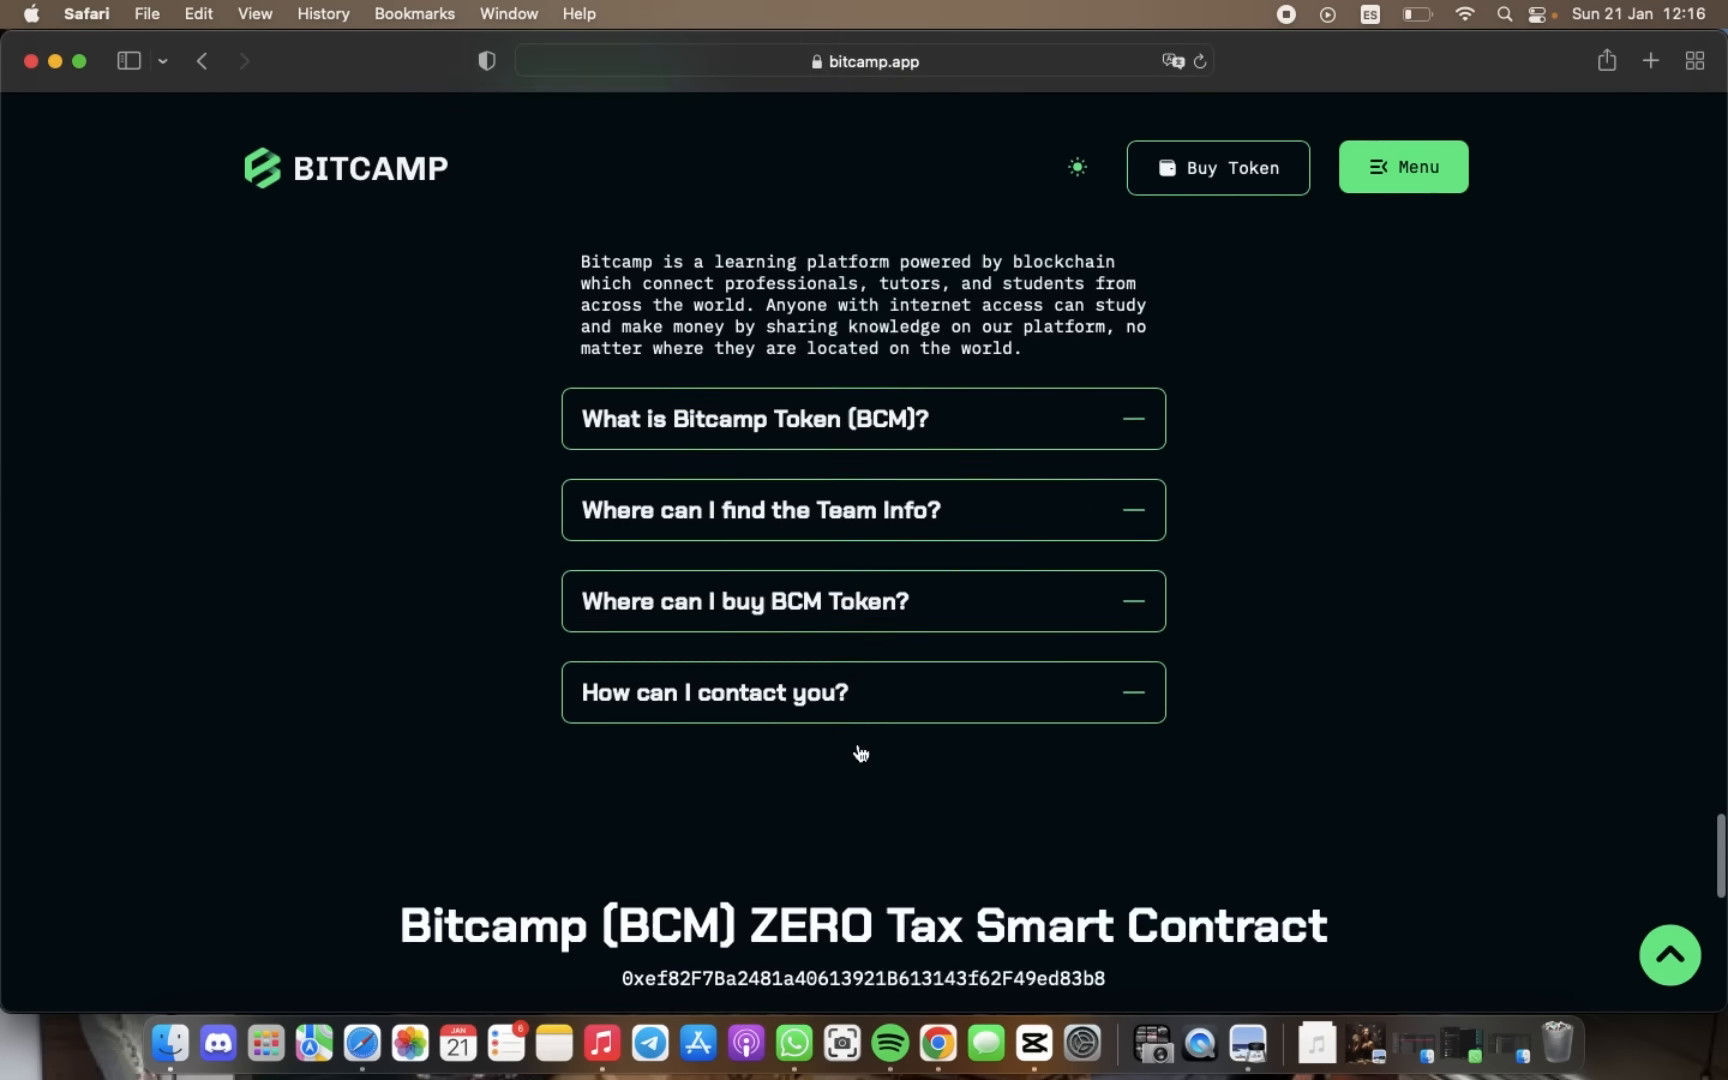
scroll(down, 3)
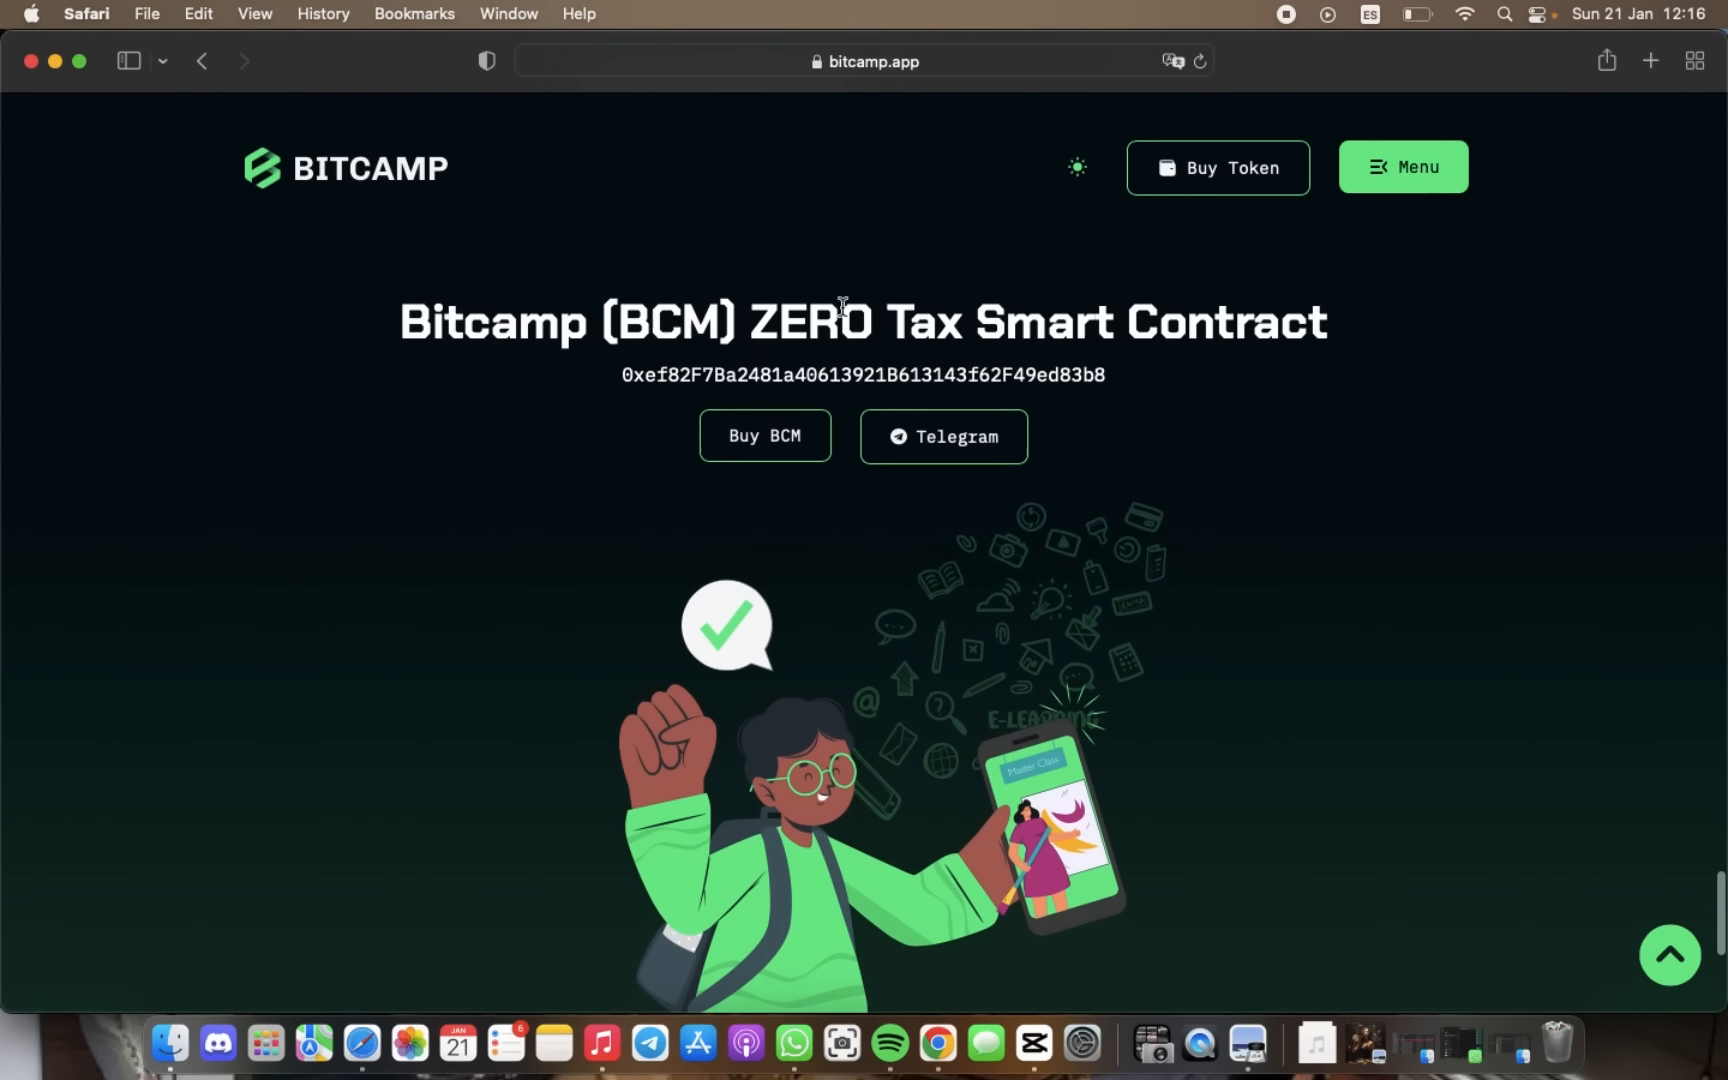
click(944, 436)
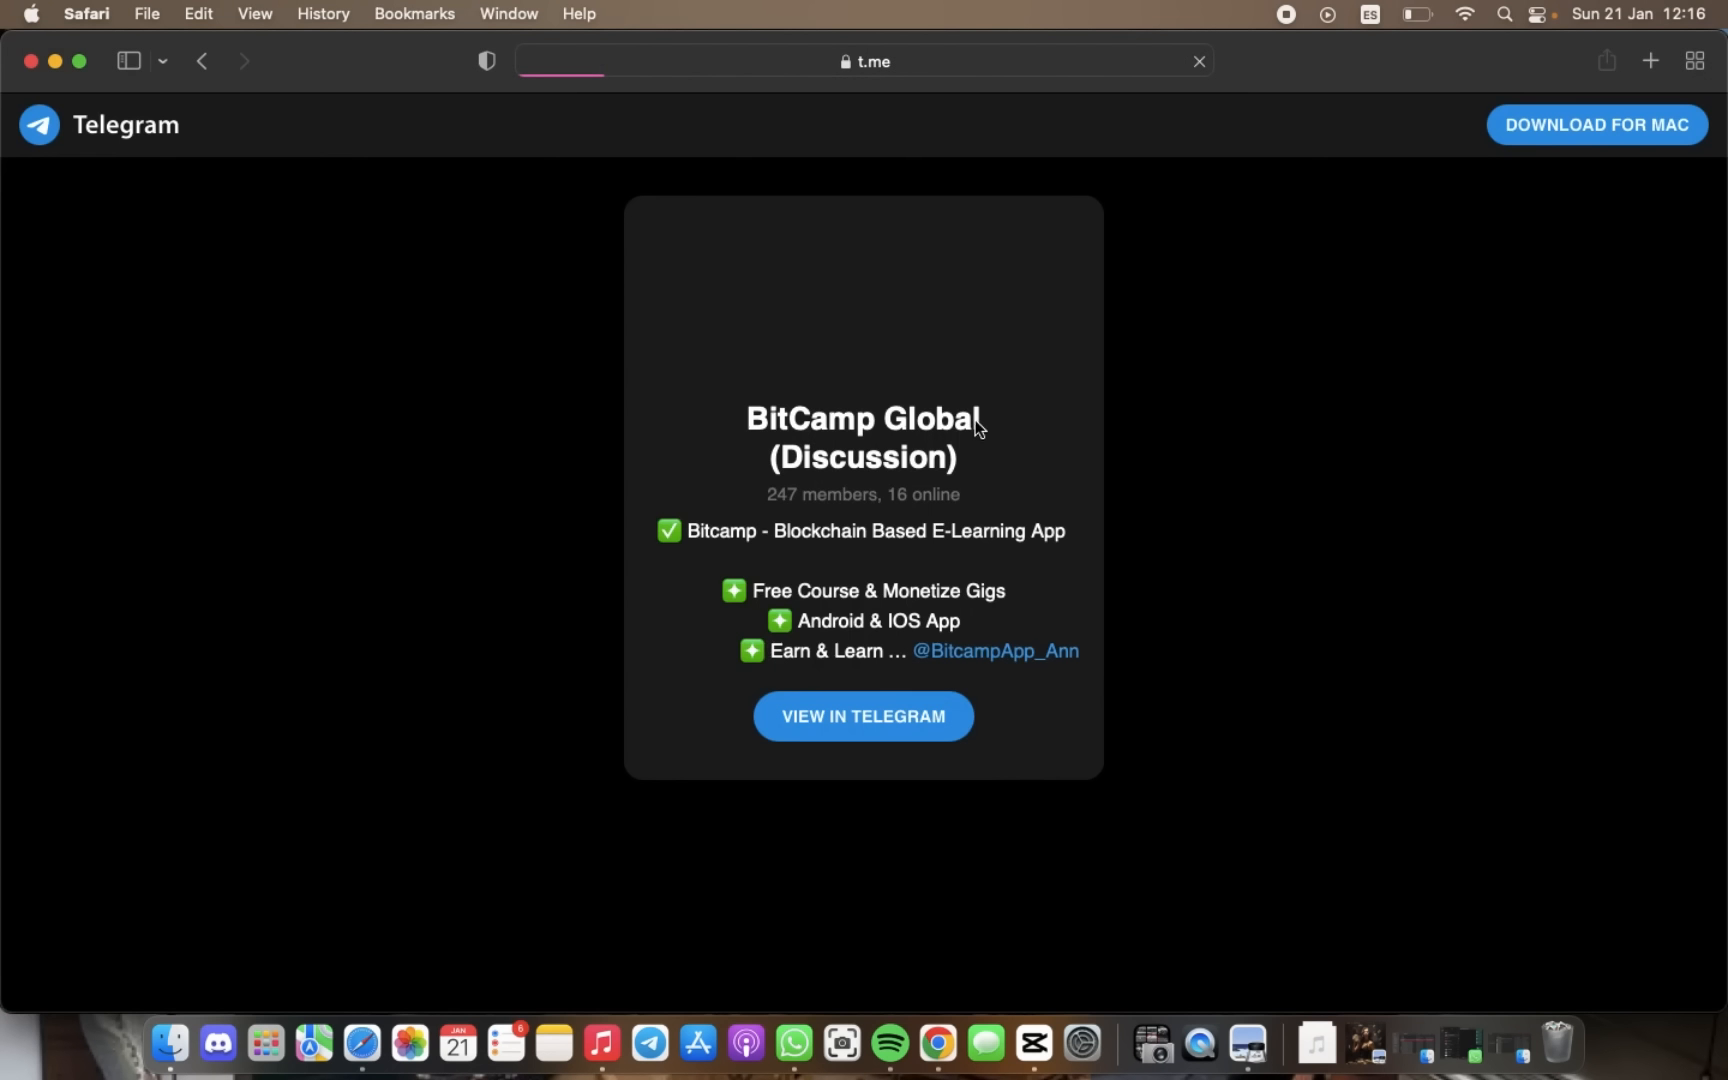